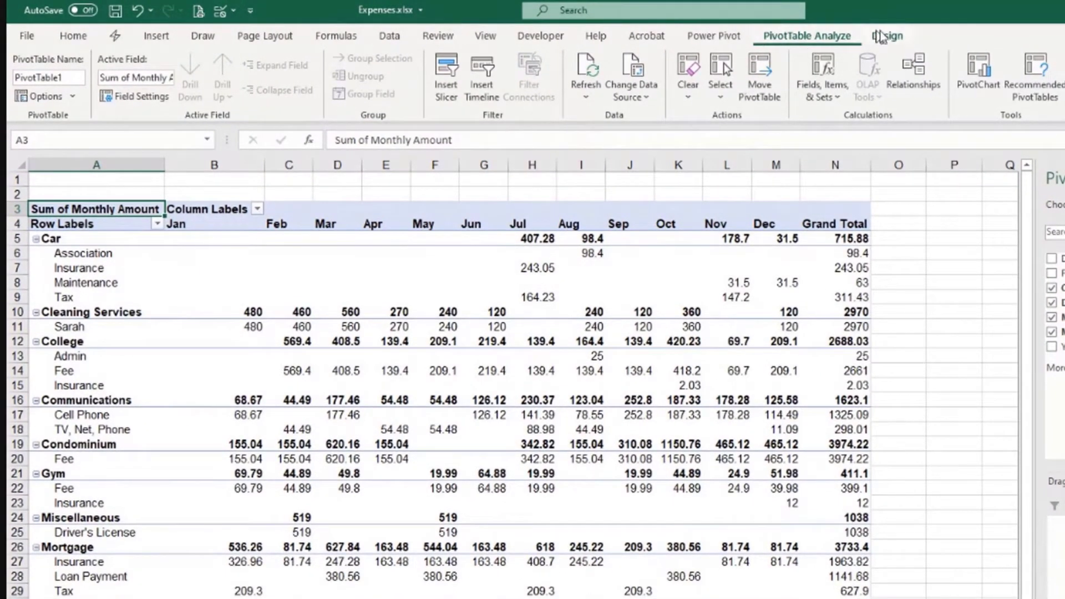
Step: Browse the pivot table's report layout choices and reselect the Car row label
left_click(887, 36)
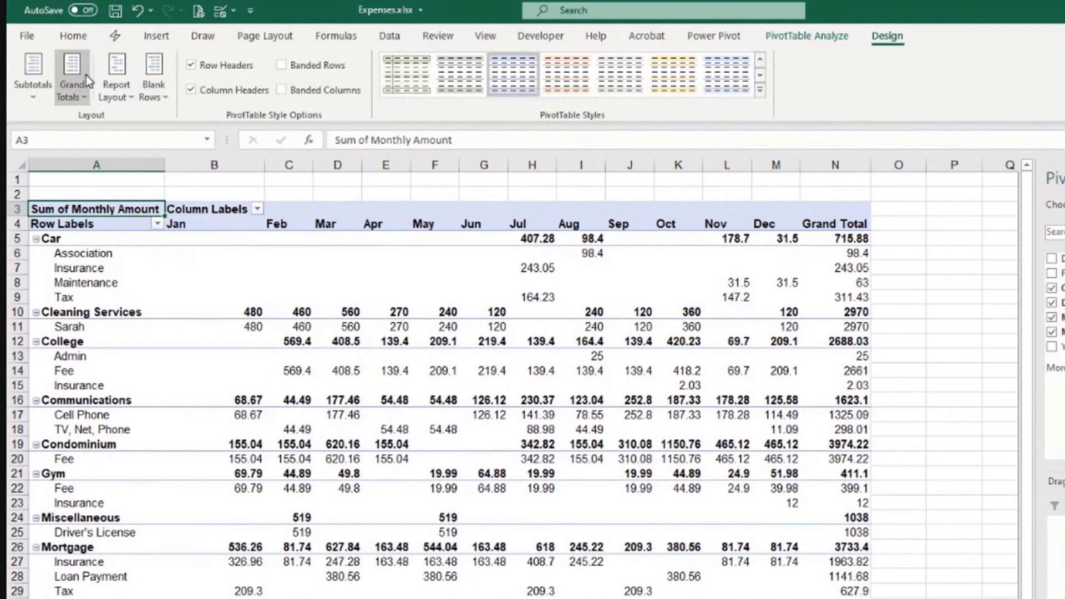
left_click(115, 75)
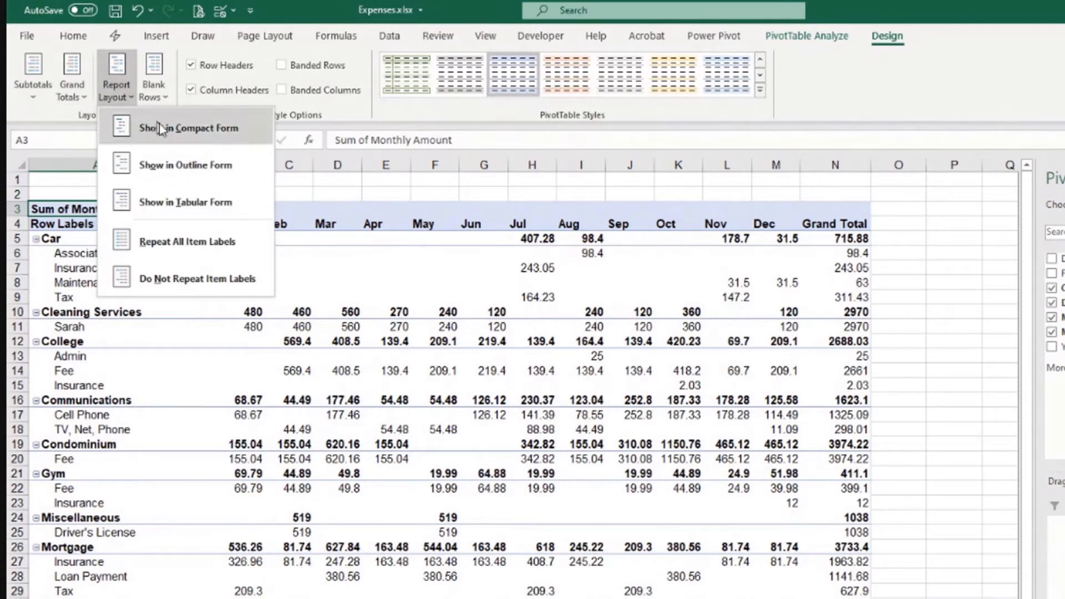
mouse_move(185, 202)
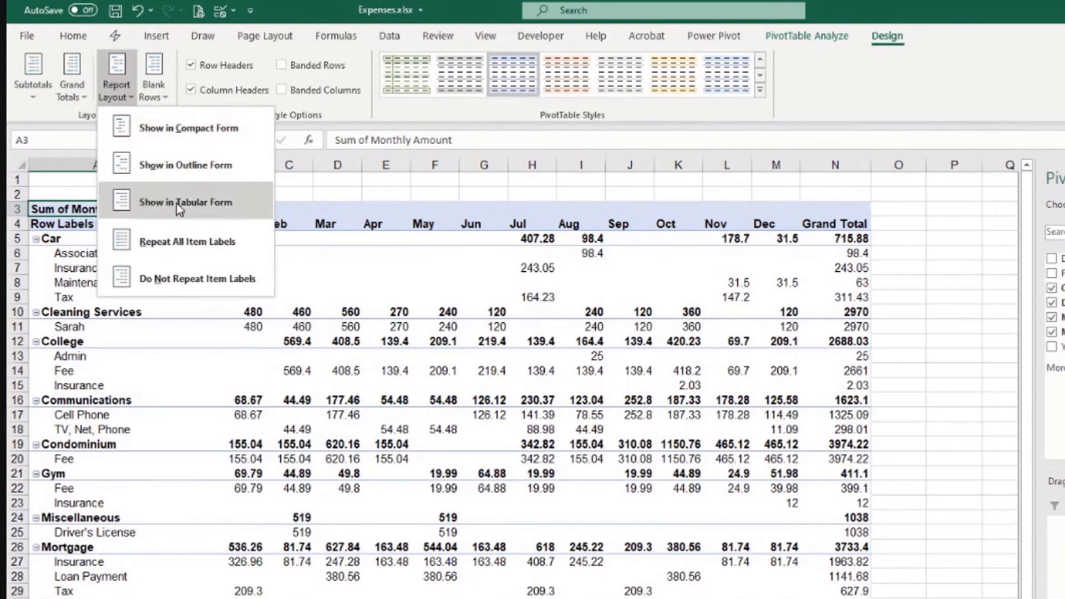
left_click(185, 202)
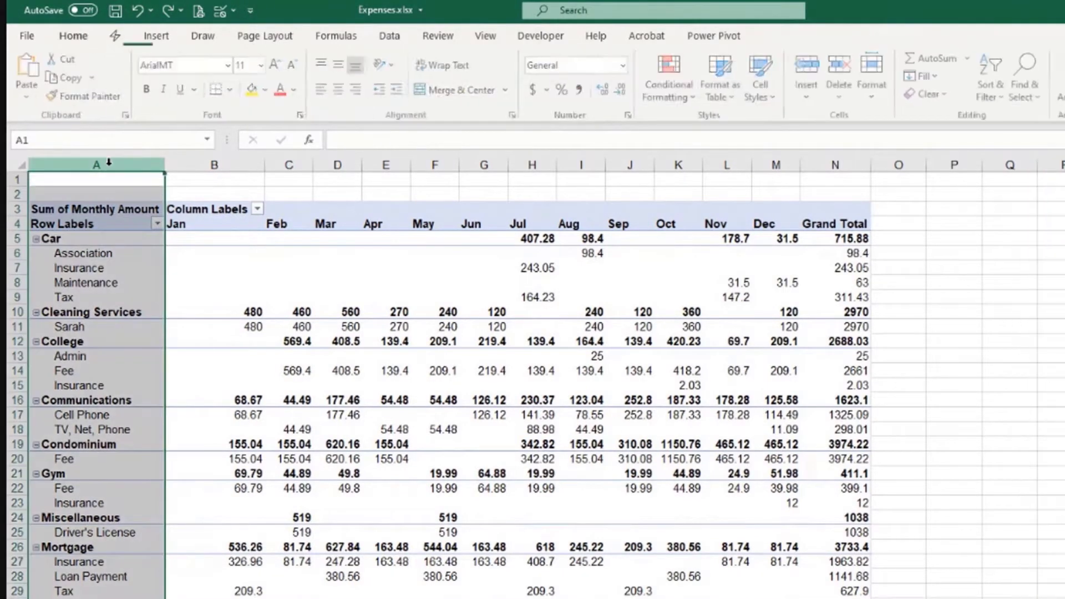
left_click(79, 268)
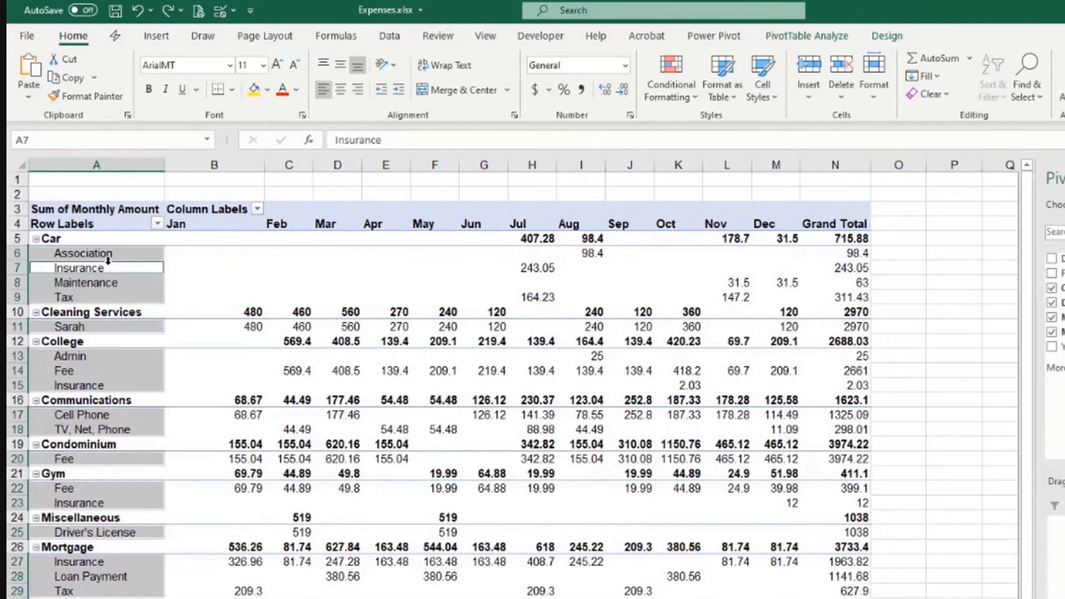
left_click(96, 238)
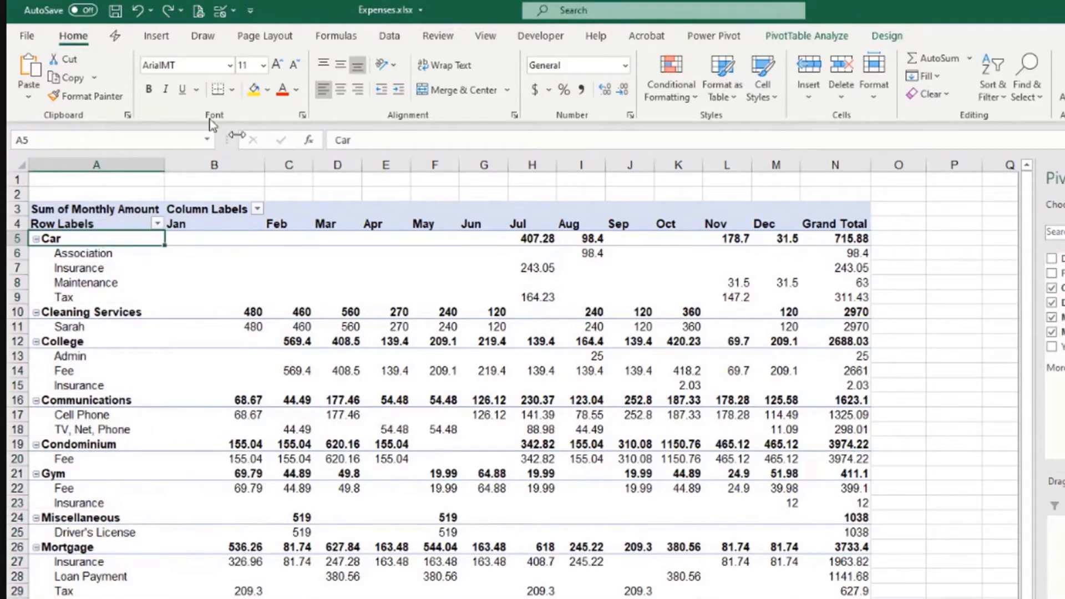
mouse_move(620, 40)
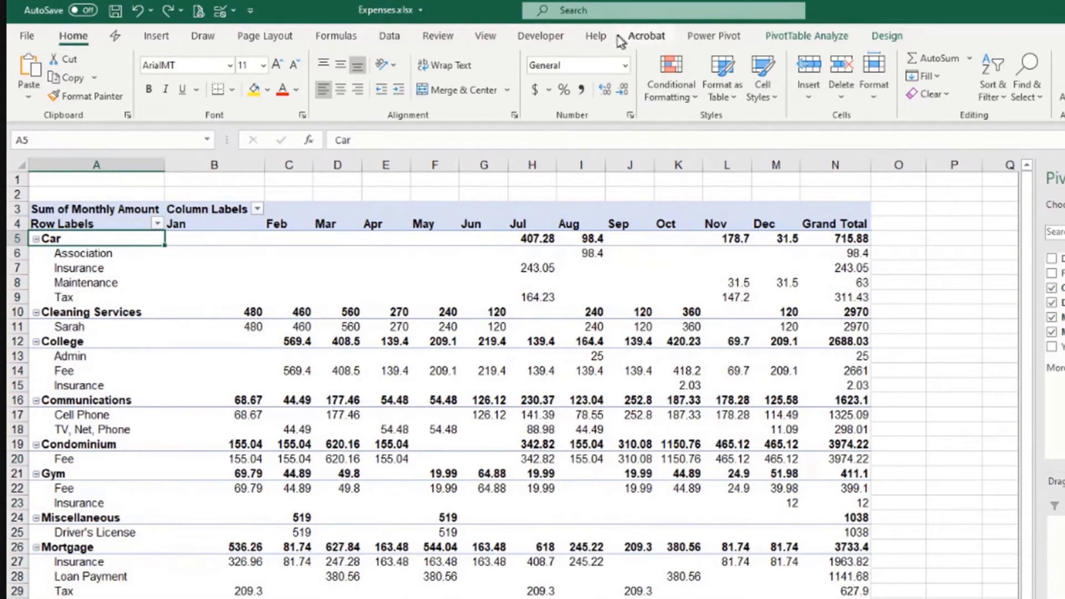
Step: Switch the expenses pivot table to tabular form
left_click(886, 35)
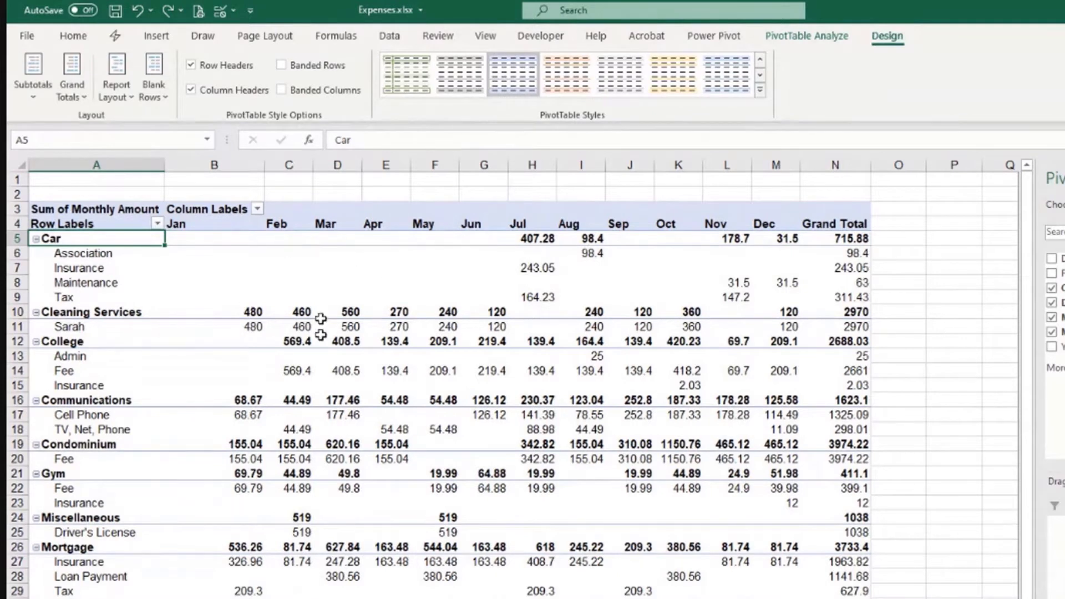
mouse_move(87, 112)
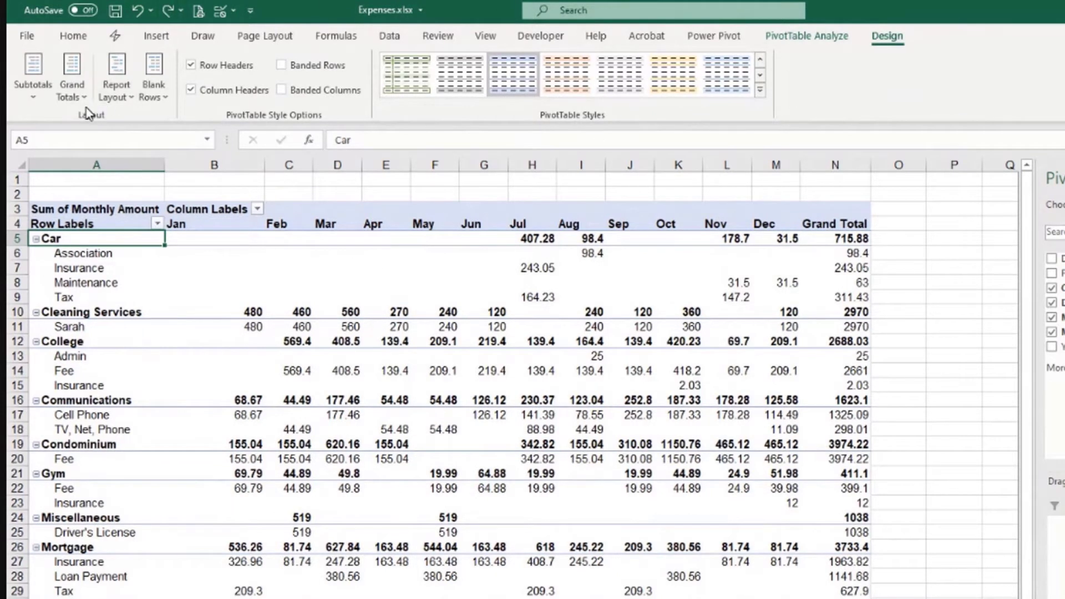
left_click(115, 75)
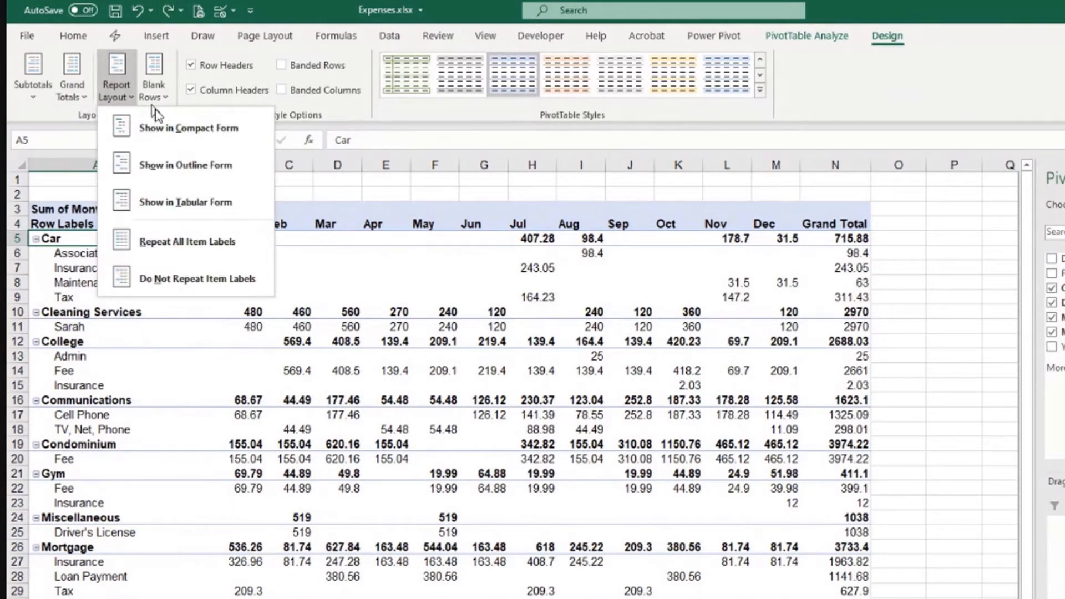
left_click(185, 202)
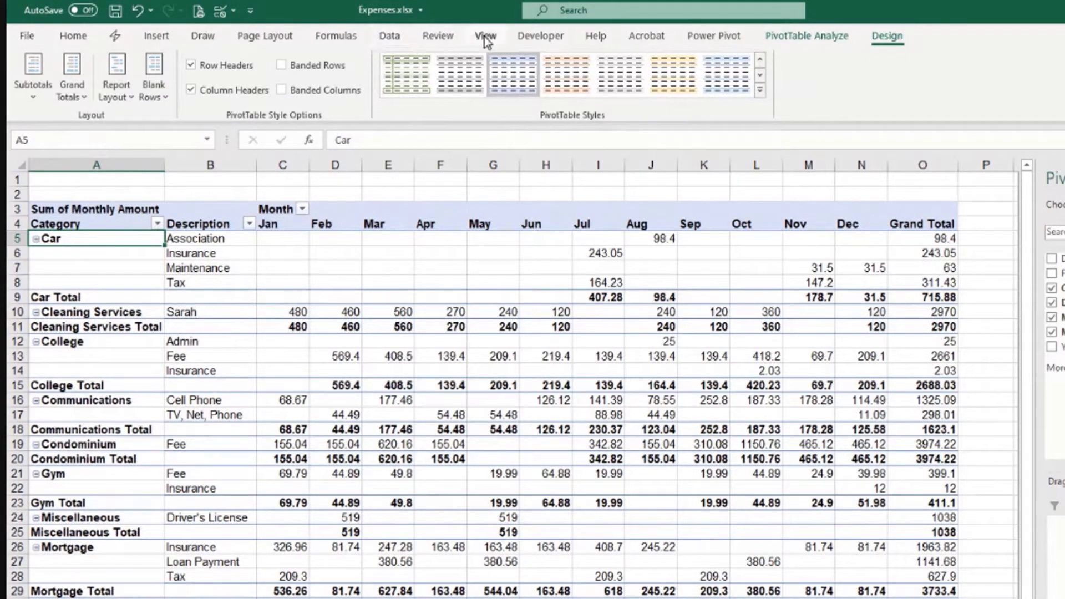
Step: Select the Sum of Monthly Amount value header in the tabular pivot
left_click(485, 36)
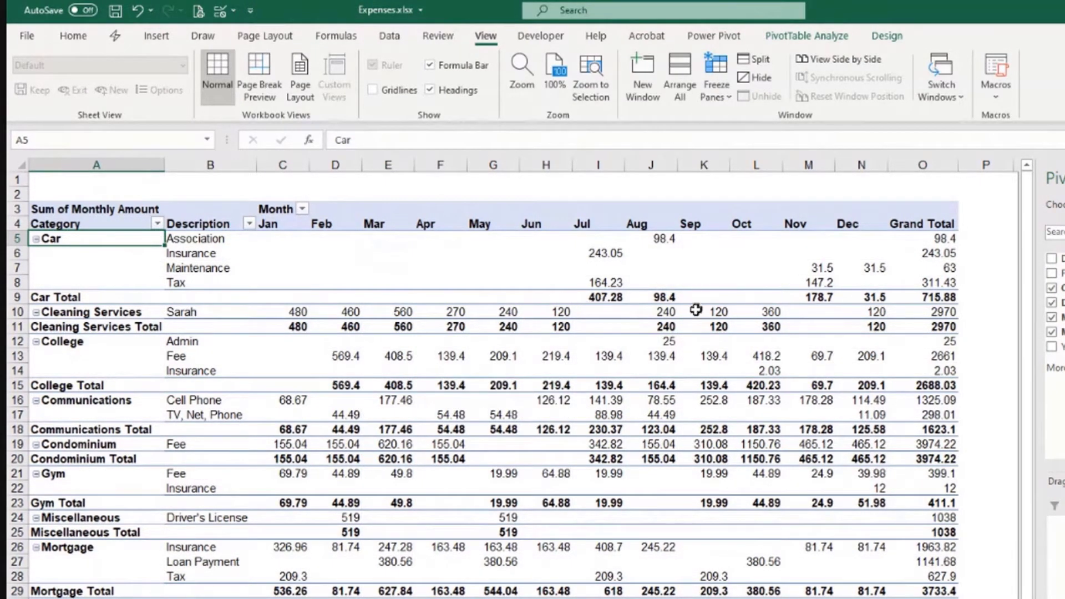
mouse_move(718, 327)
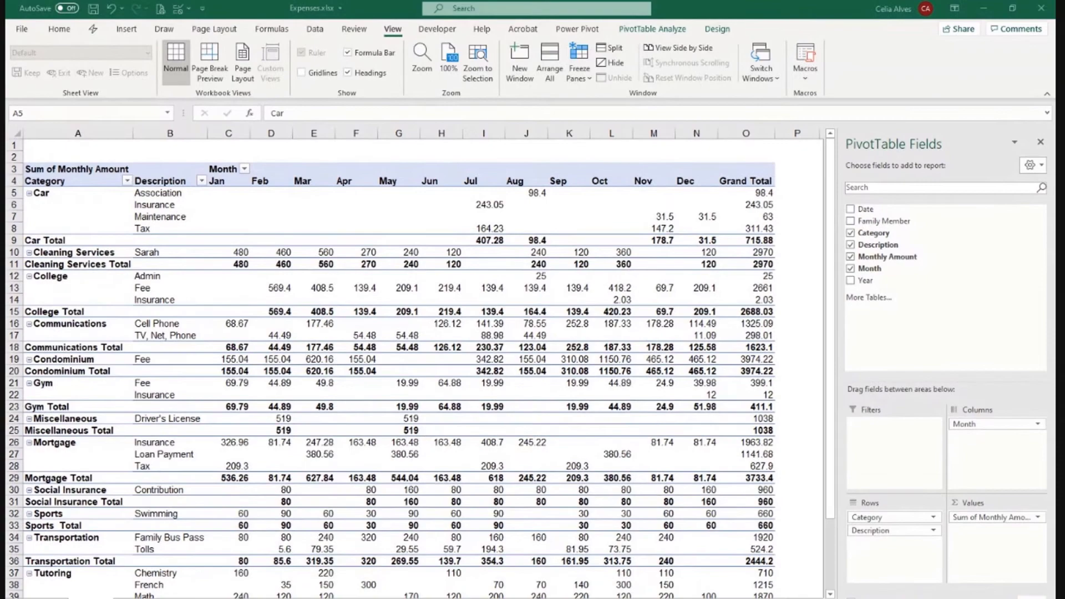
mouse_move(574, 433)
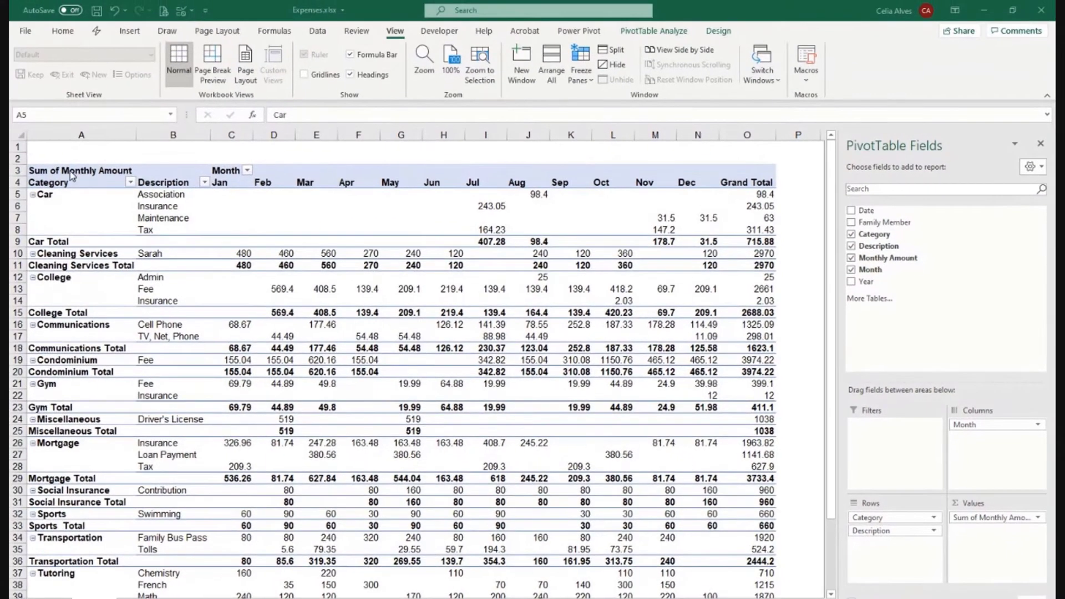
left_click(80, 170)
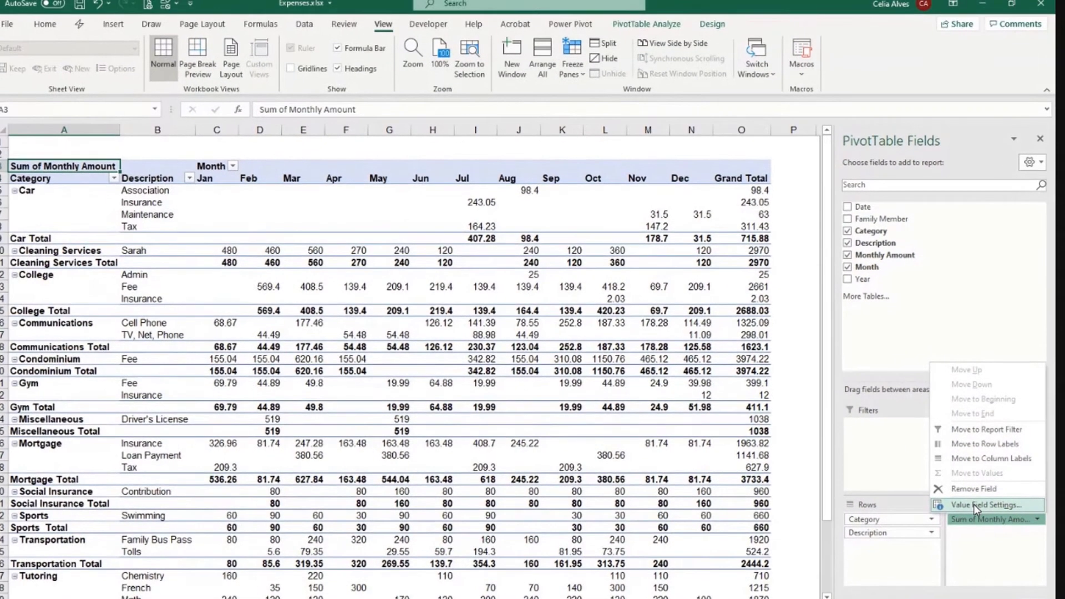
Step: Rename the value field Total Amt and format it as currency with two decimals
left_click(986, 505)
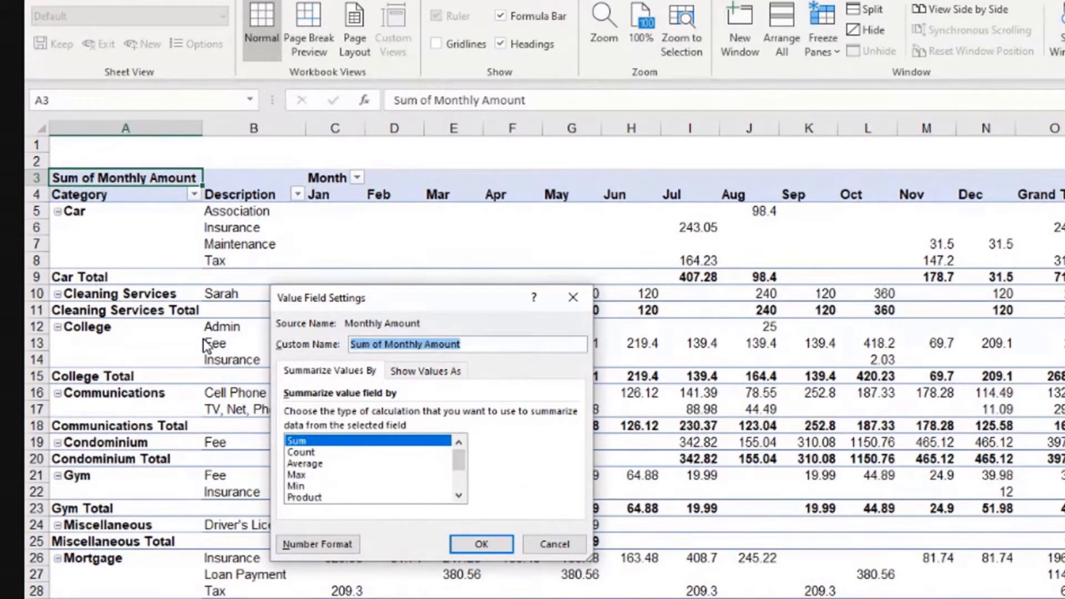
type("Total Amt")
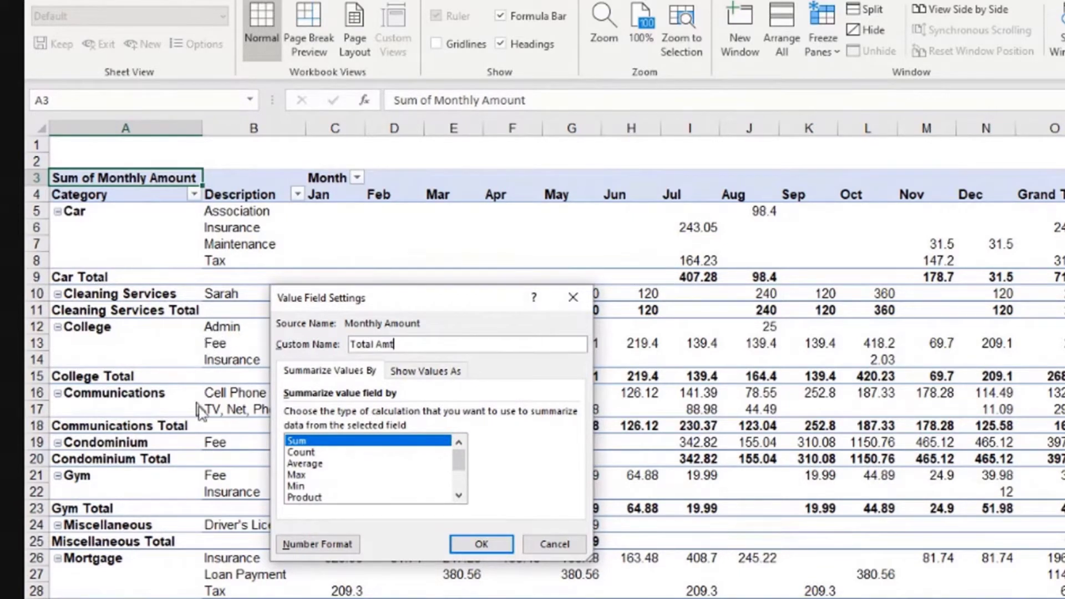
mouse_move(306, 446)
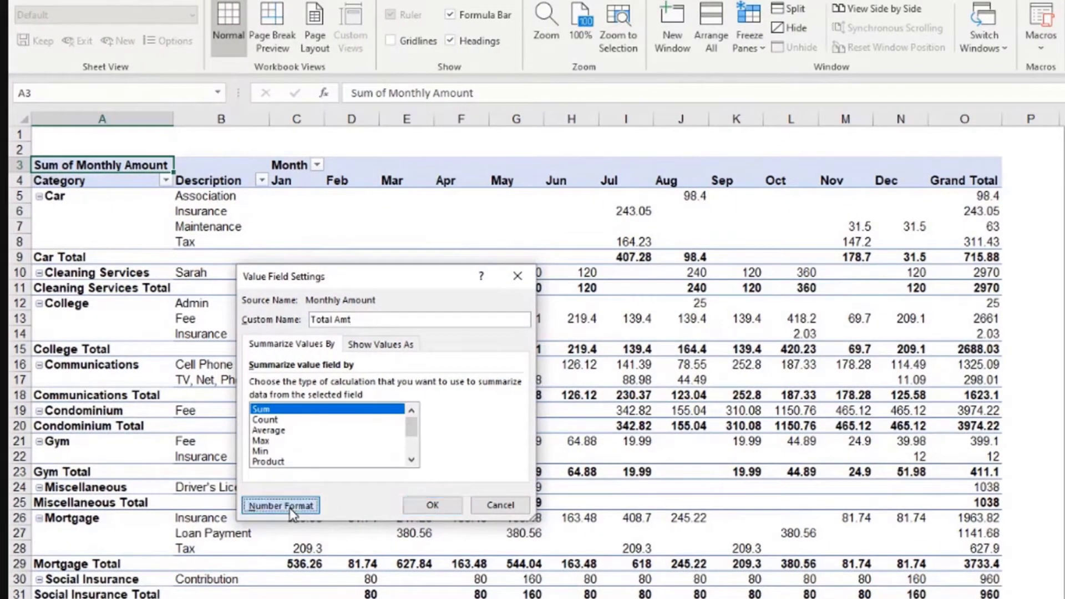
left_click(279, 505)
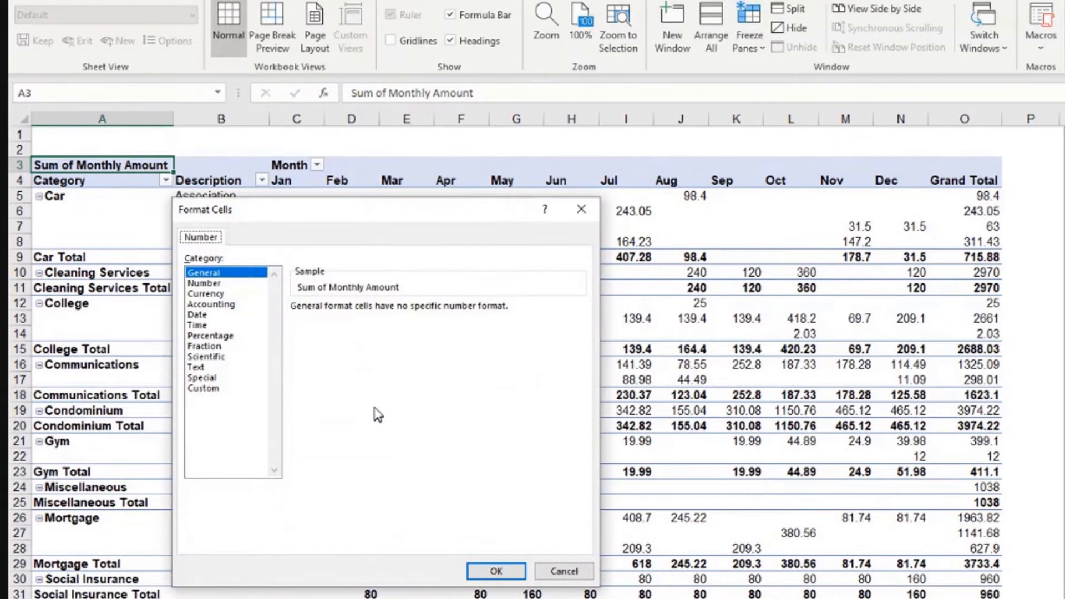
left_click(206, 293)
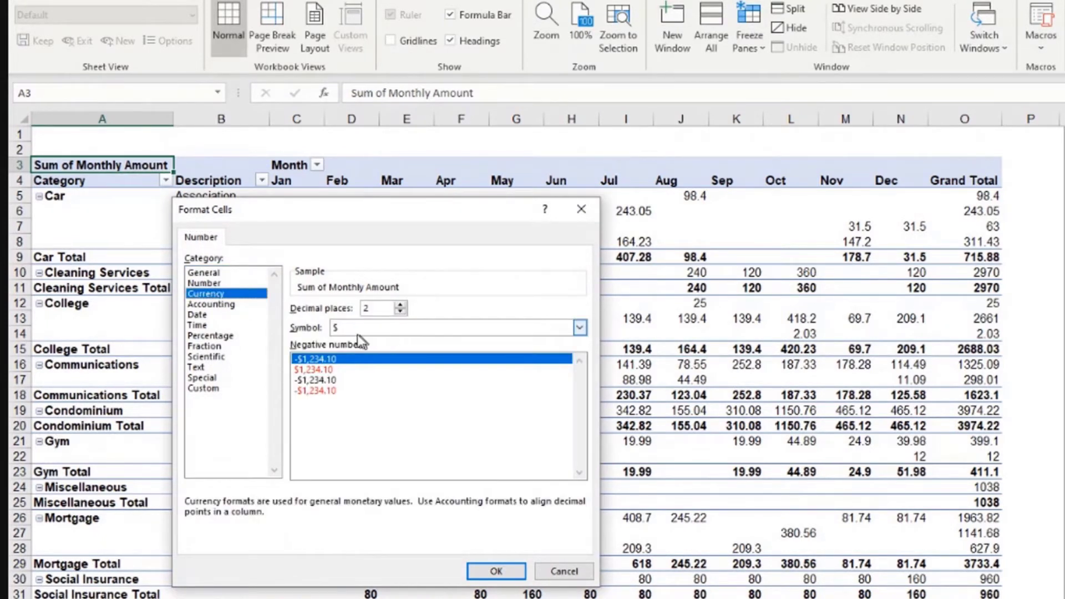
left_click(579, 327)
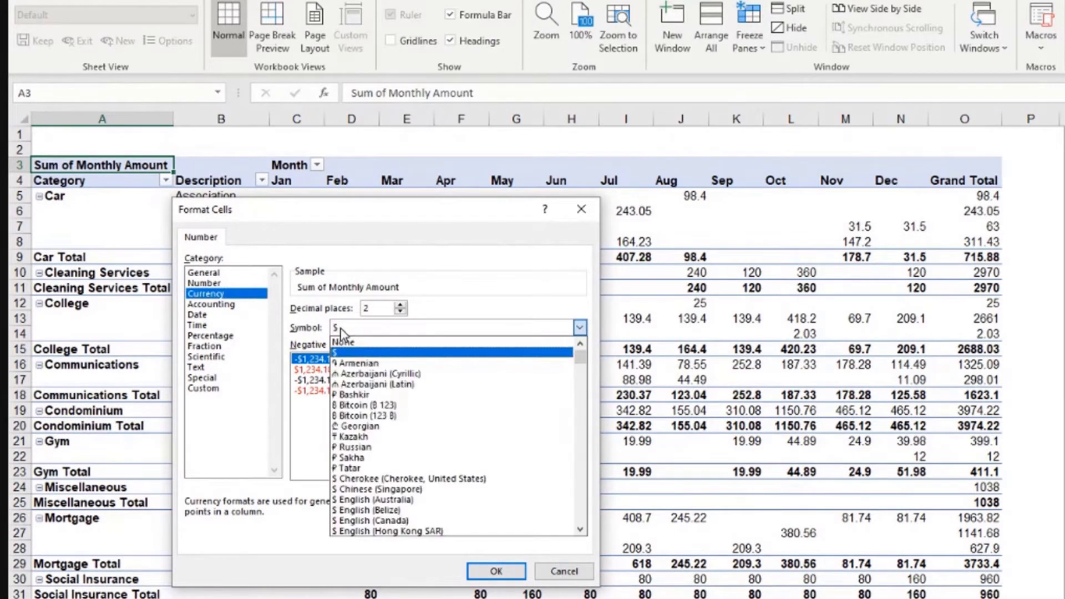
left_click(343, 341)
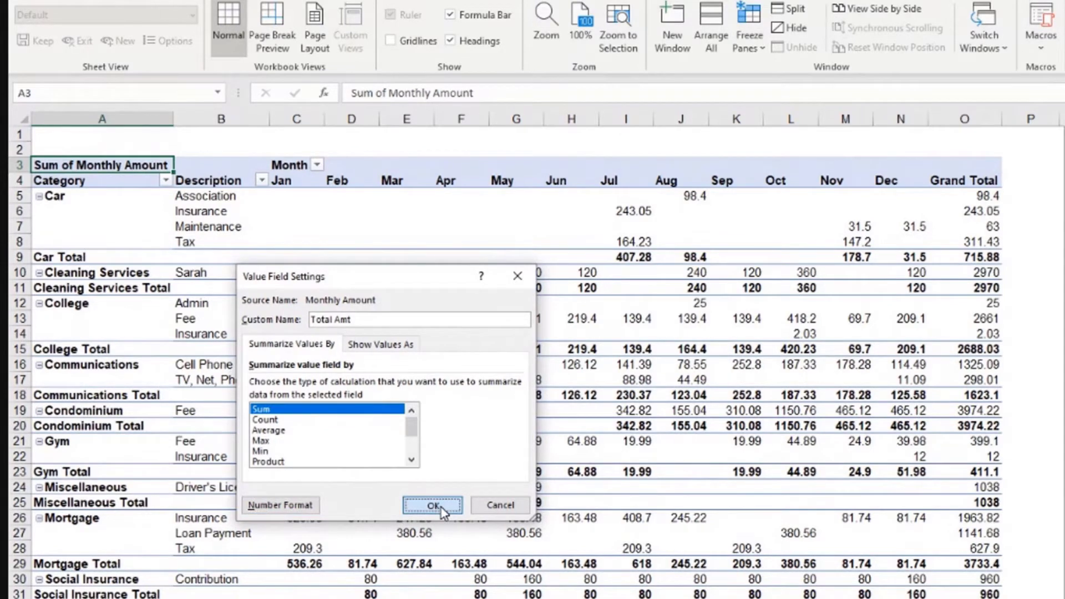
left_click(433, 505)
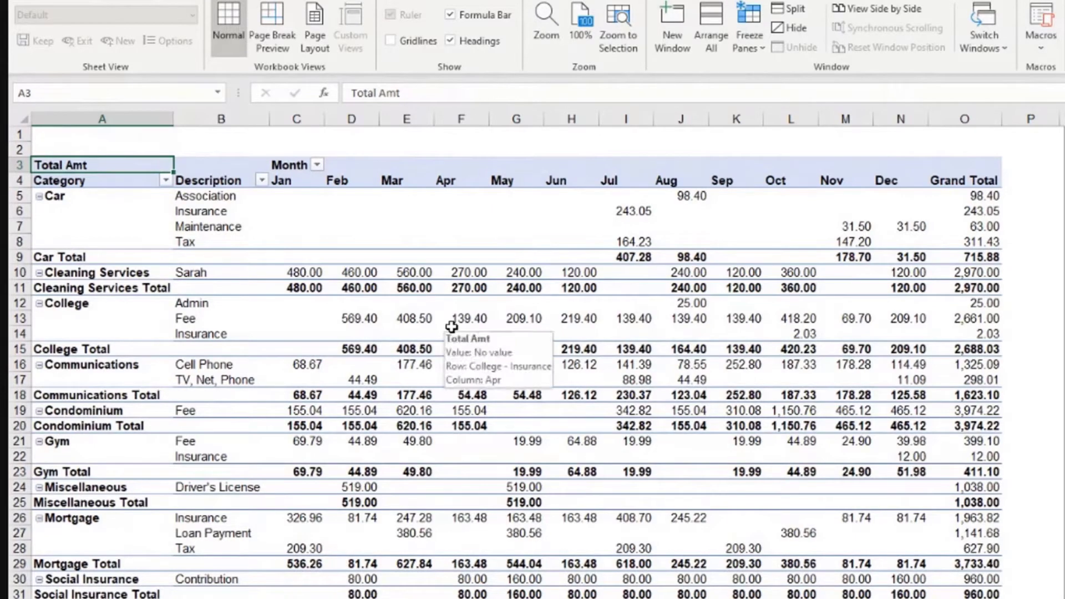
Step: Save the Expenses workbook and return to the pivot table's design styles
left_click(351, 272)
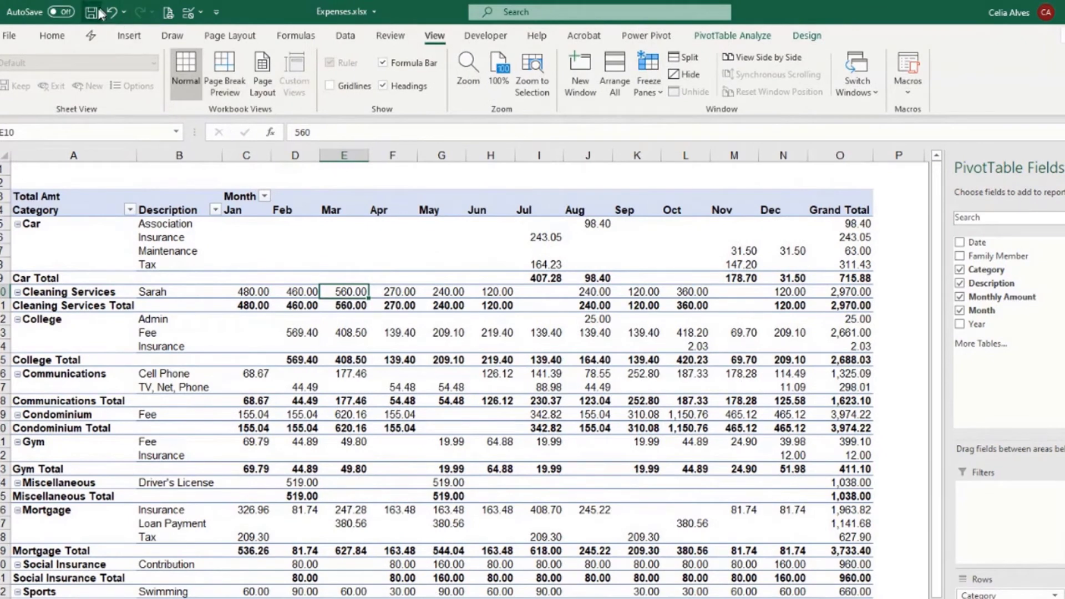
left_click(90, 12)
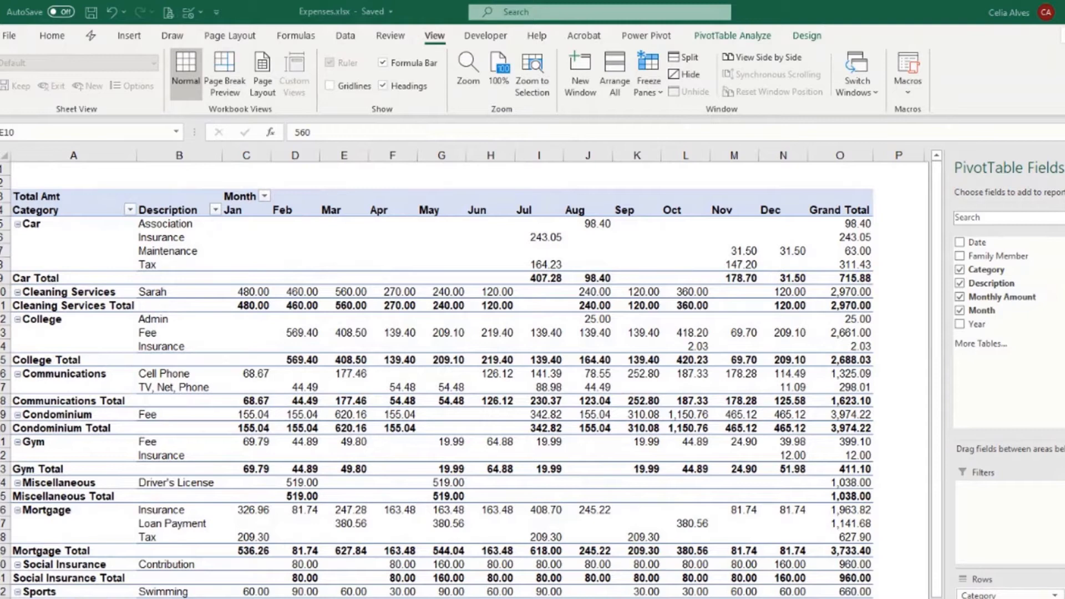
left_click(343, 291)
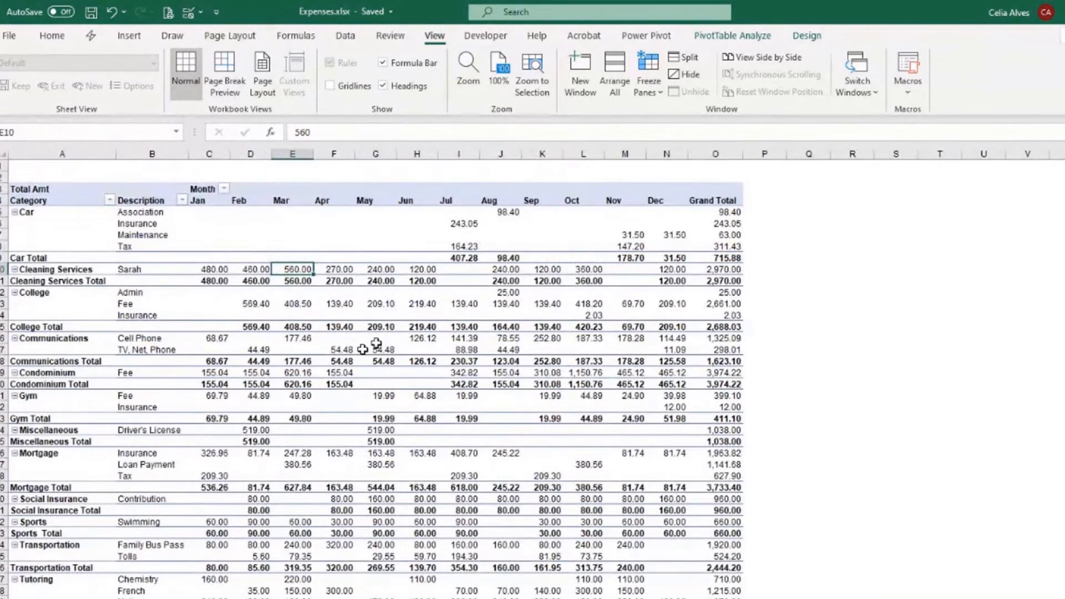
mouse_move(497, 205)
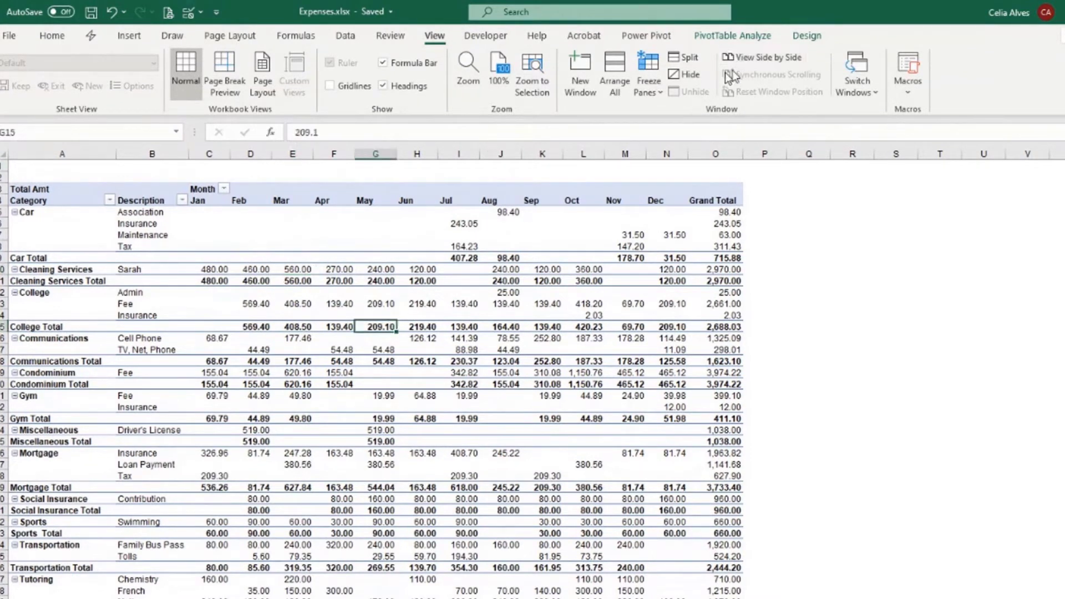
left_click(806, 35)
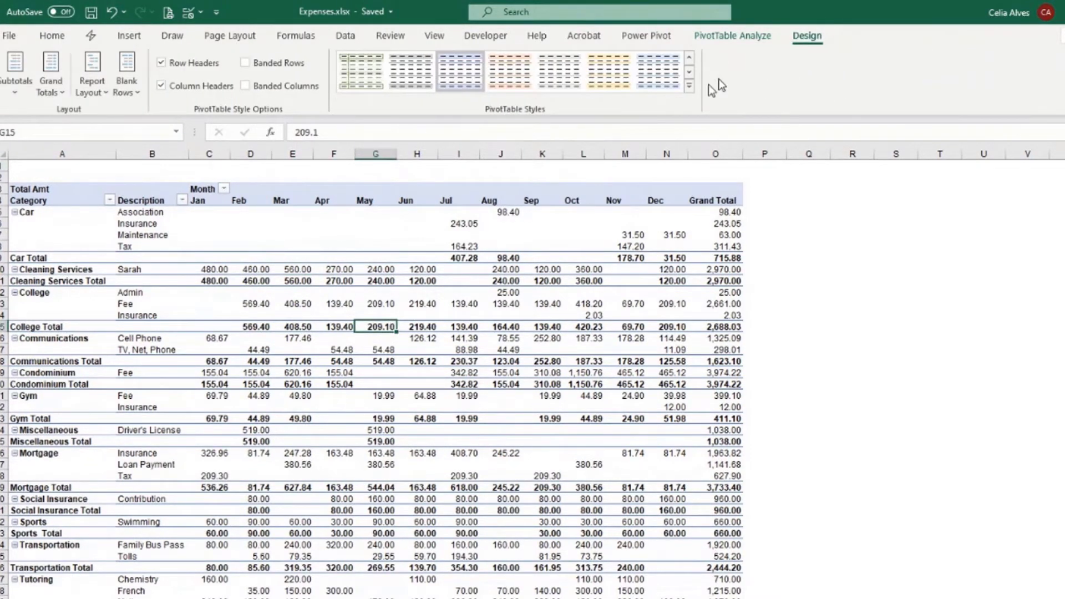
Step: Browse the PivotTable Styles gallery and bring up options for the current style
left_click(688, 87)
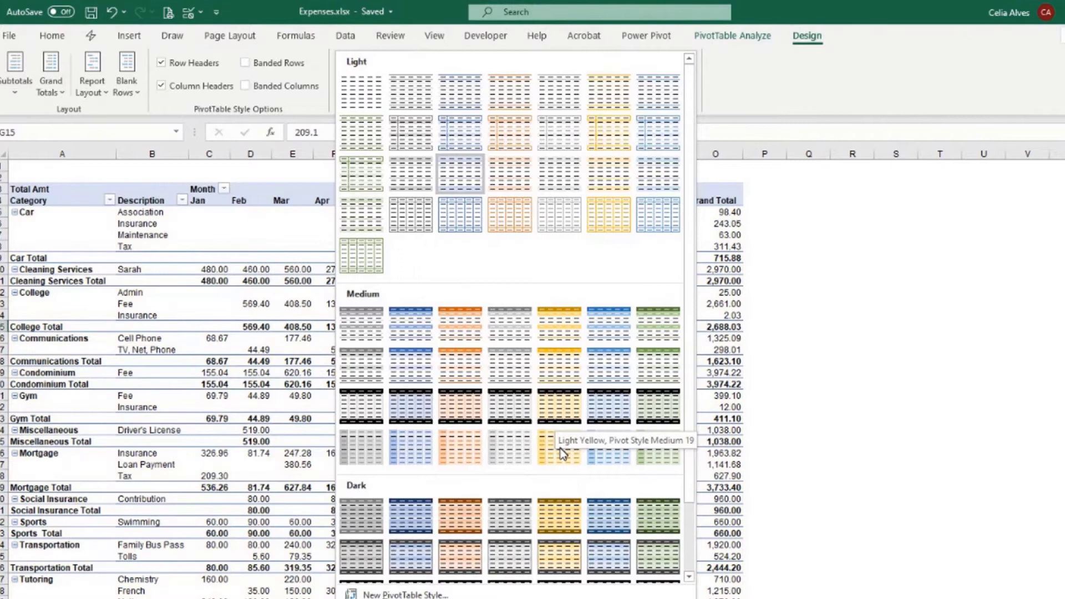
mouse_move(489, 526)
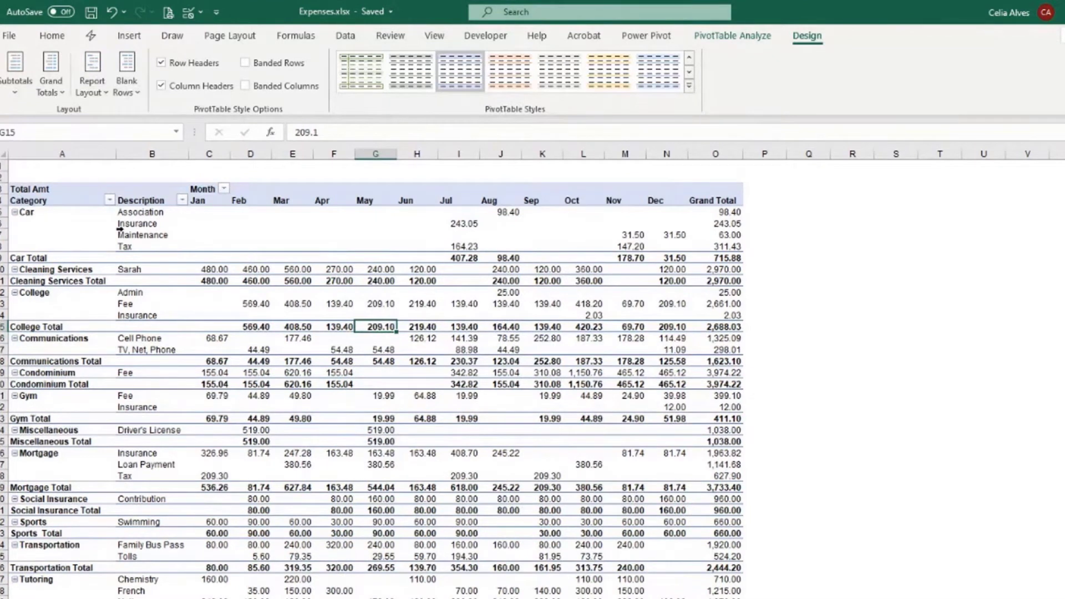
mouse_move(13, 259)
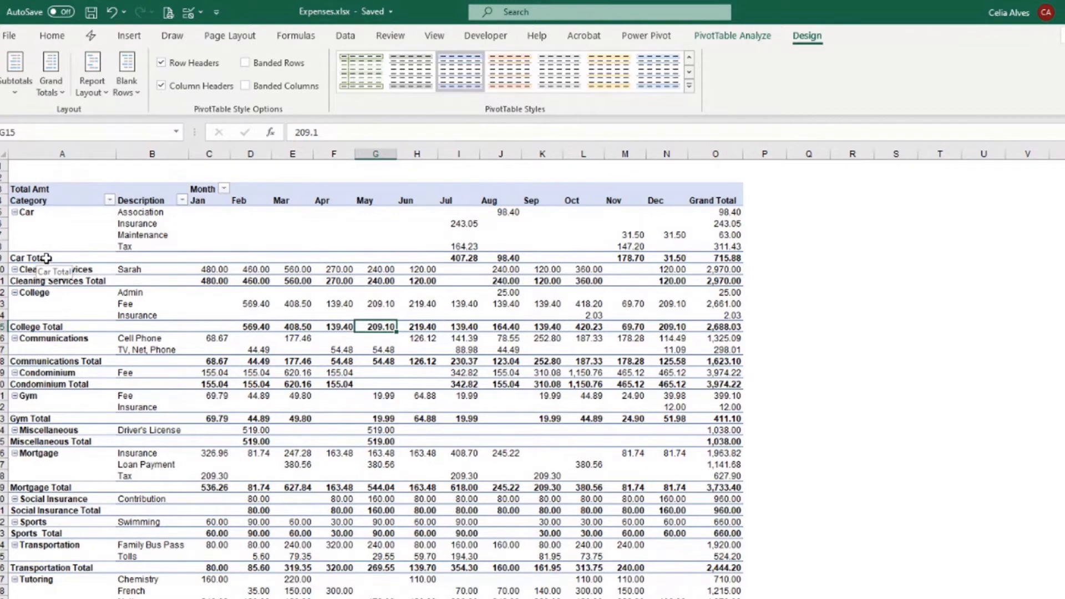
mouse_move(70, 260)
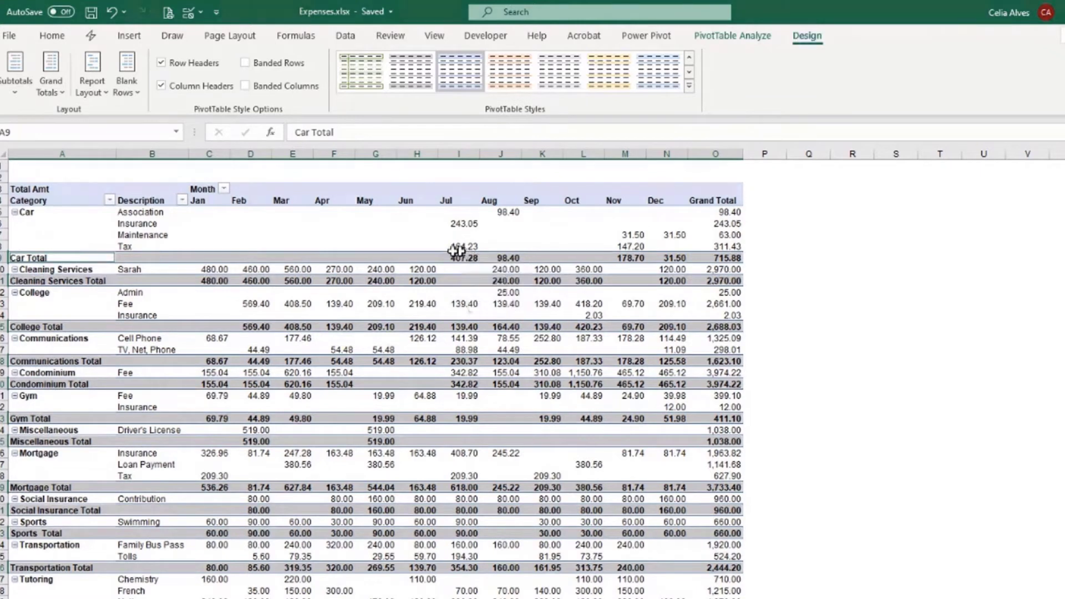
left_click(417, 303)
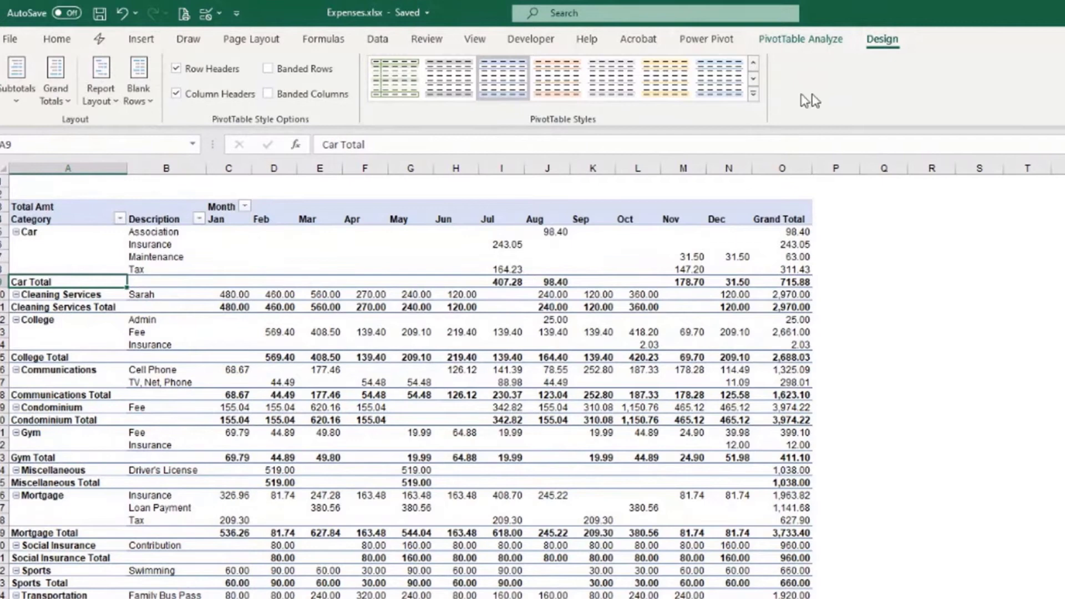
left_click(753, 94)
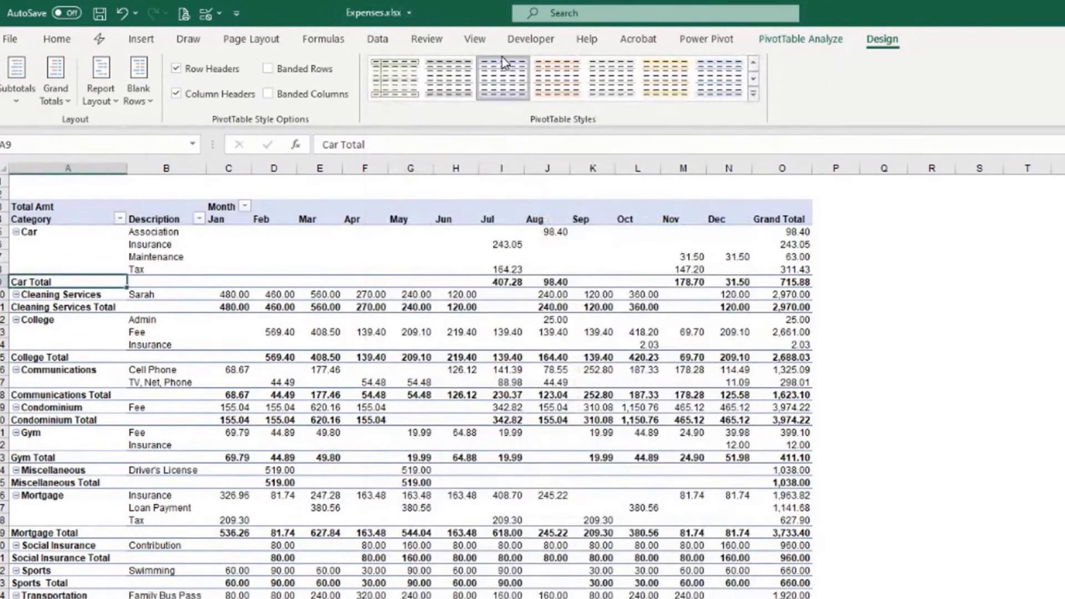
right_click(503, 78)
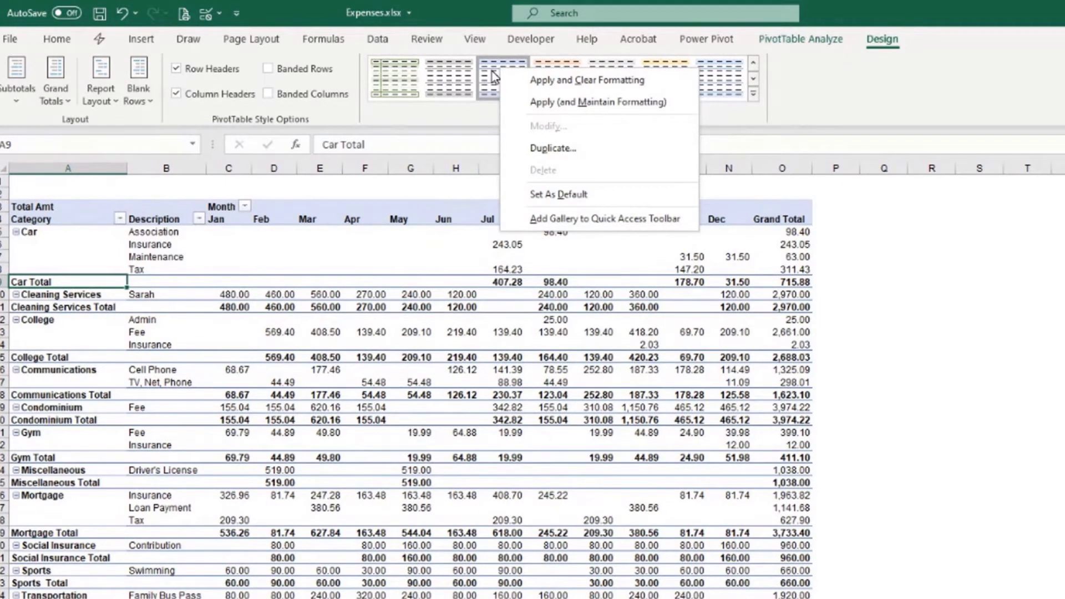
mouse_move(550, 148)
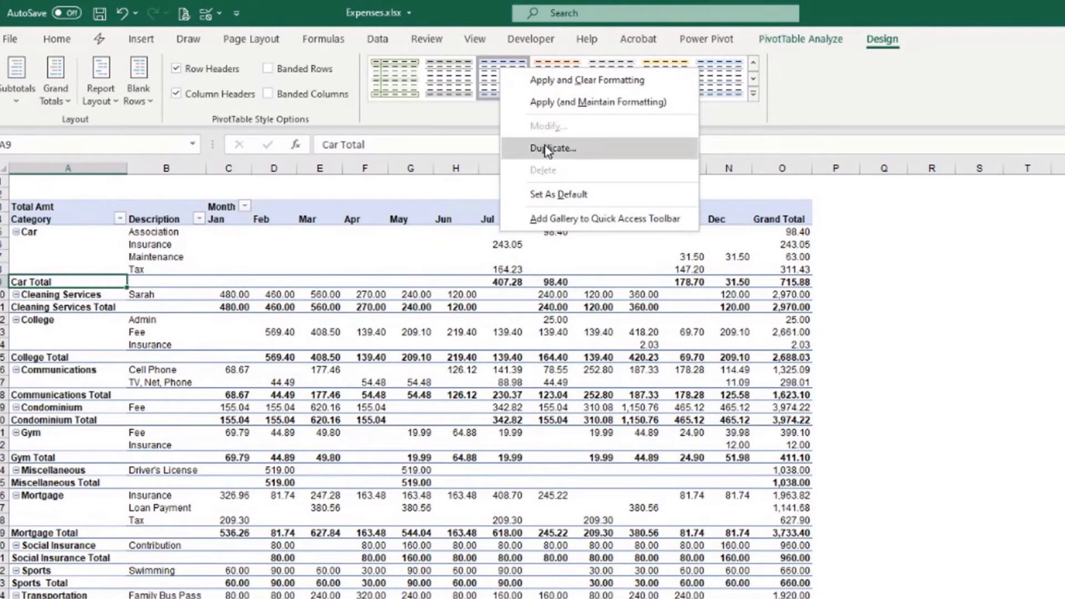
Step: Duplicate the current pivot style as an editable copy named SnapReportBlue
left_click(552, 148)
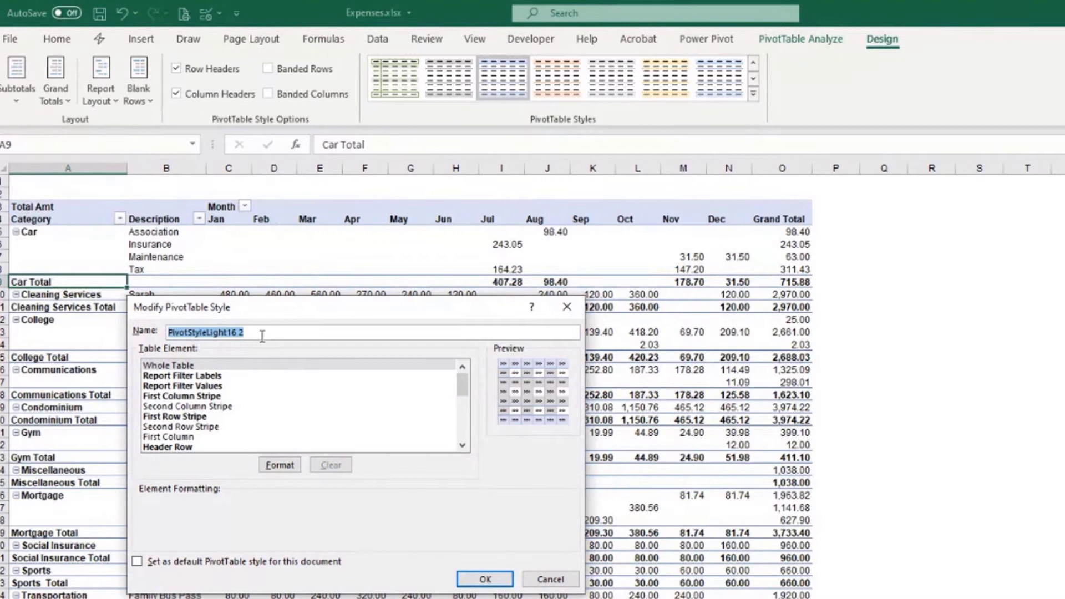
type("Snap")
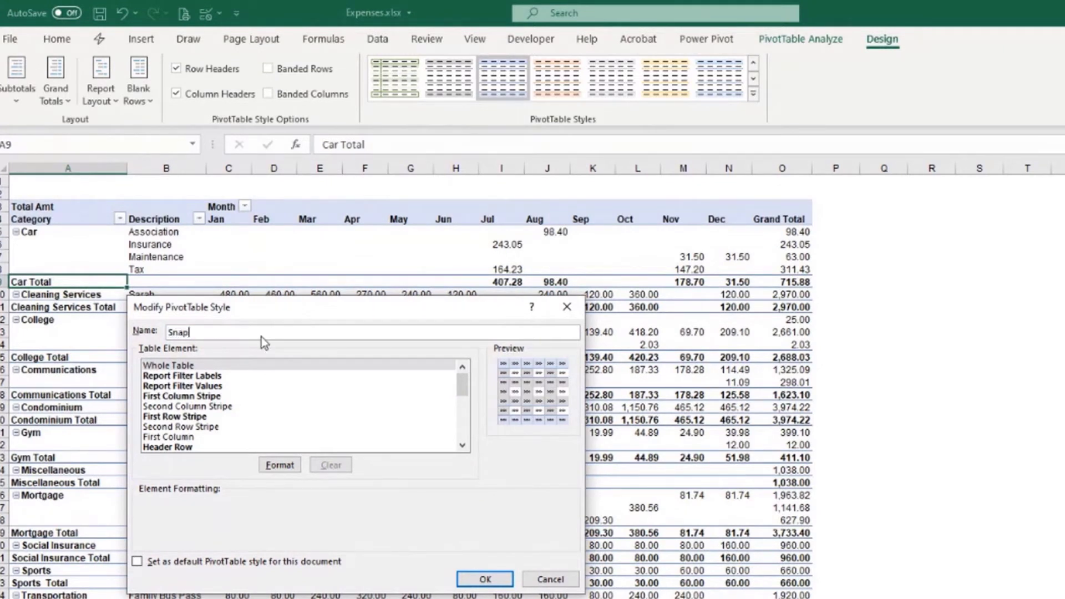
type("Report")
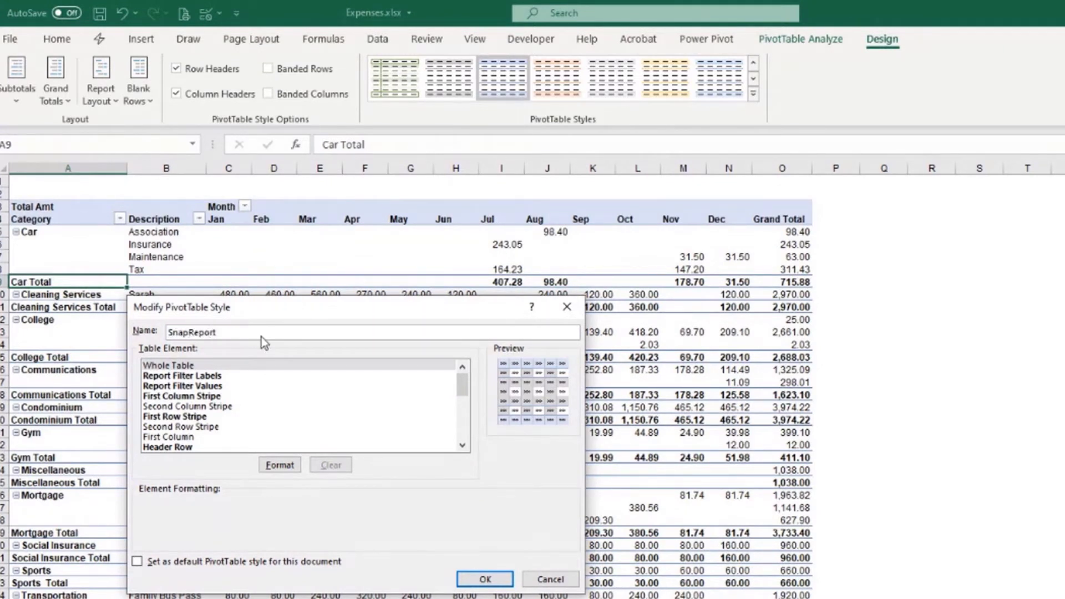
type("Blu")
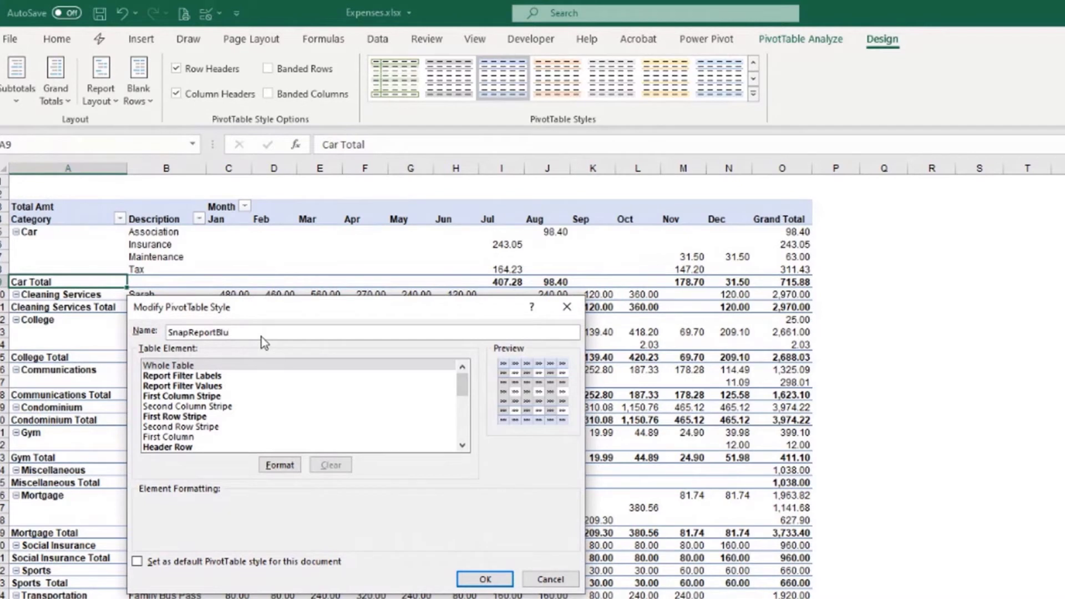
type("e")
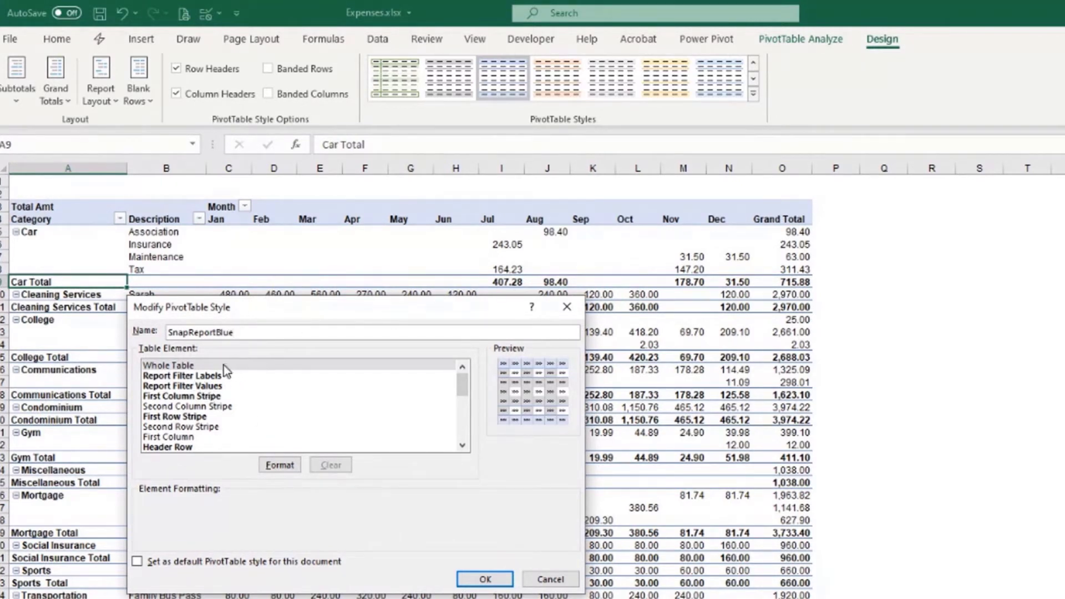
left_click(182, 396)
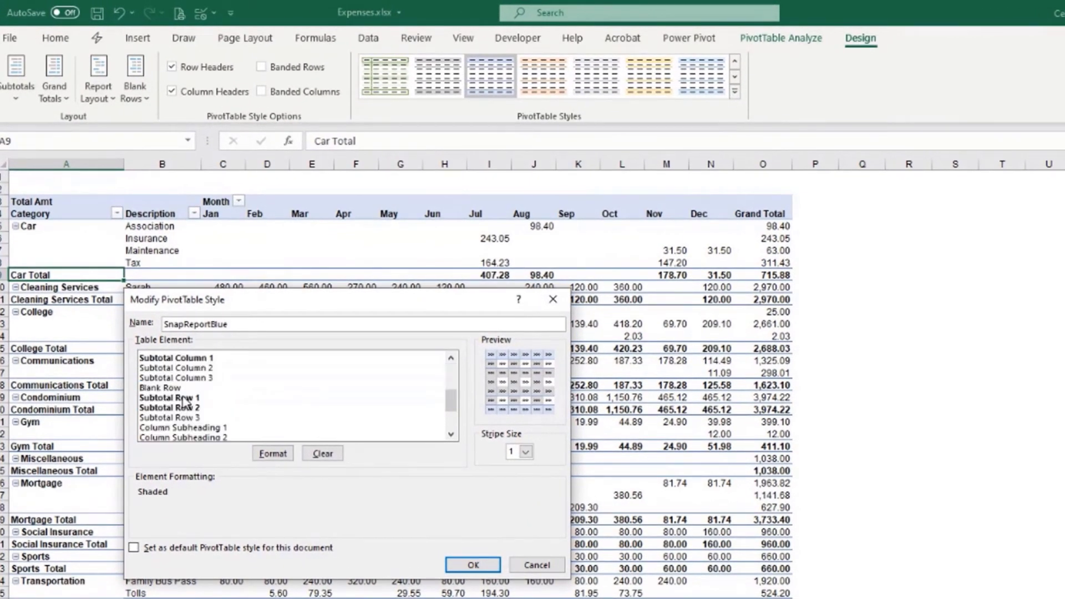
Step: Give SnapReportBlue's Subtotal Row 1 a light blue background fill
left_click(172, 397)
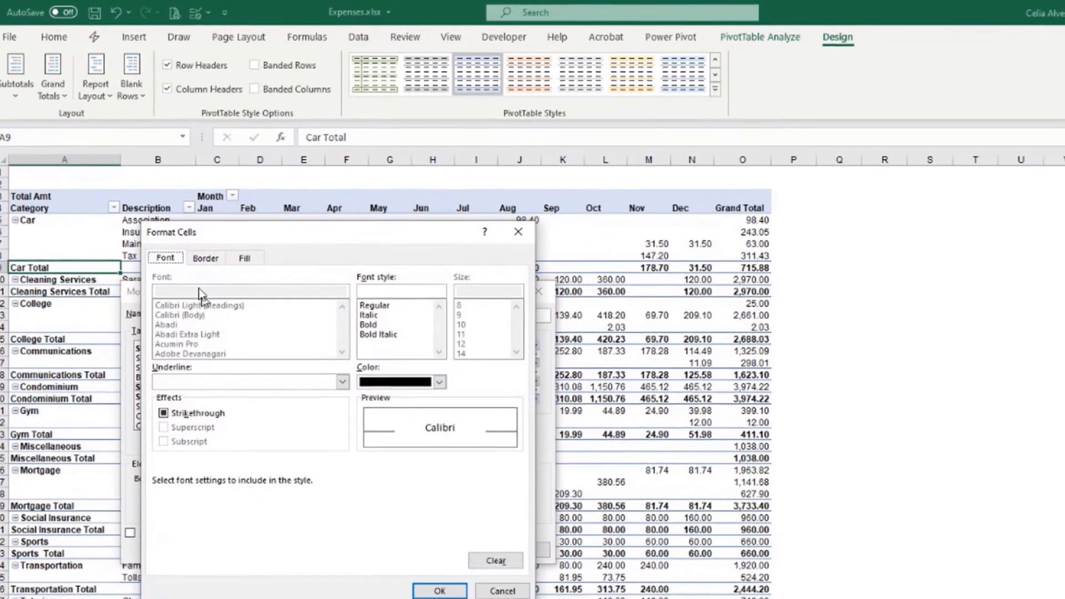
left_click(231, 243)
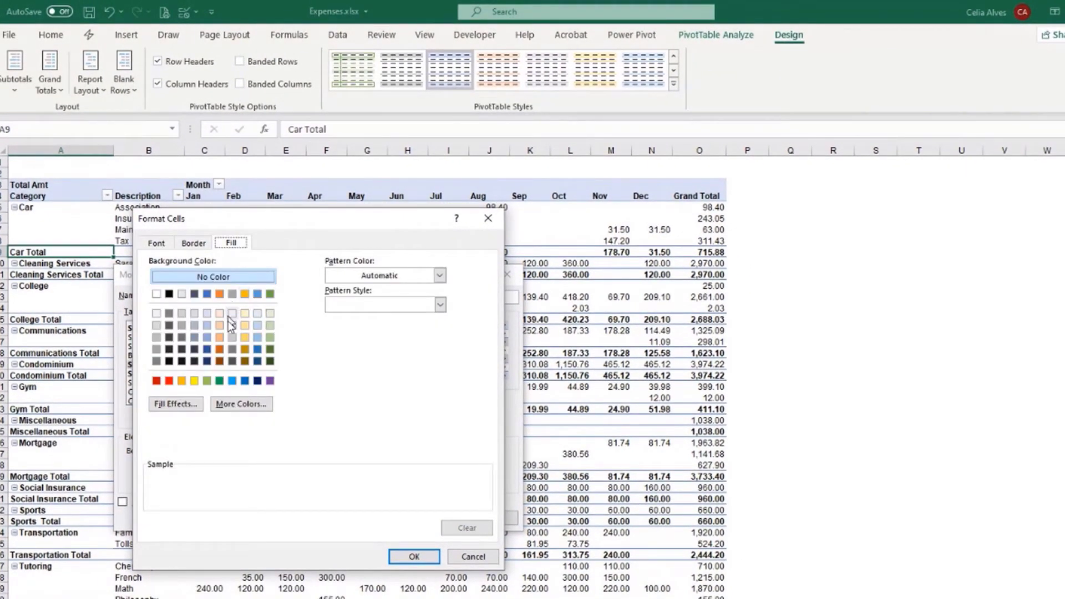
left_click(256, 313)
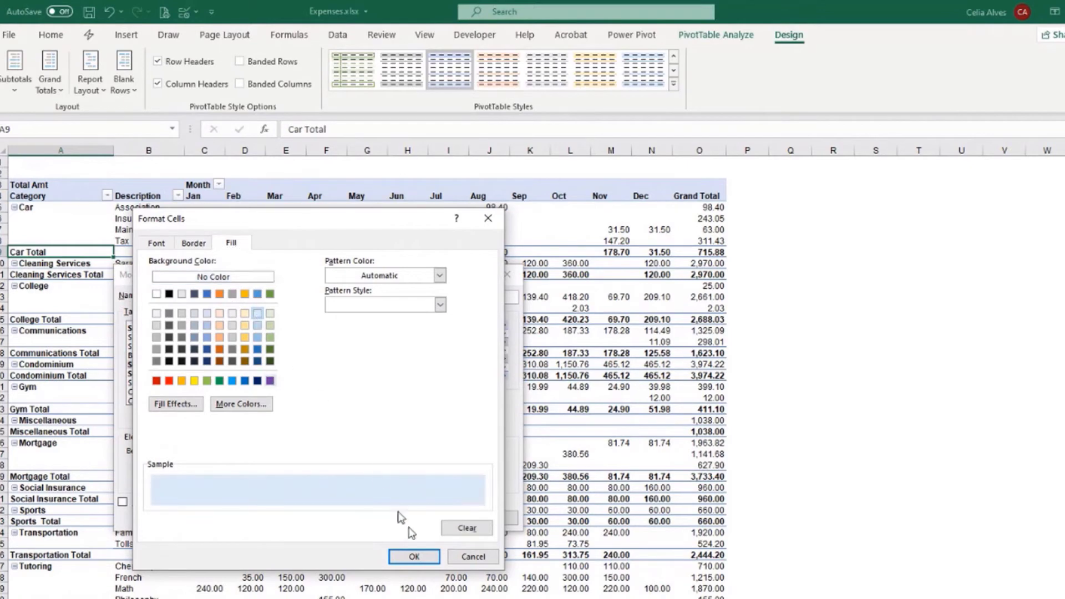
left_click(413, 557)
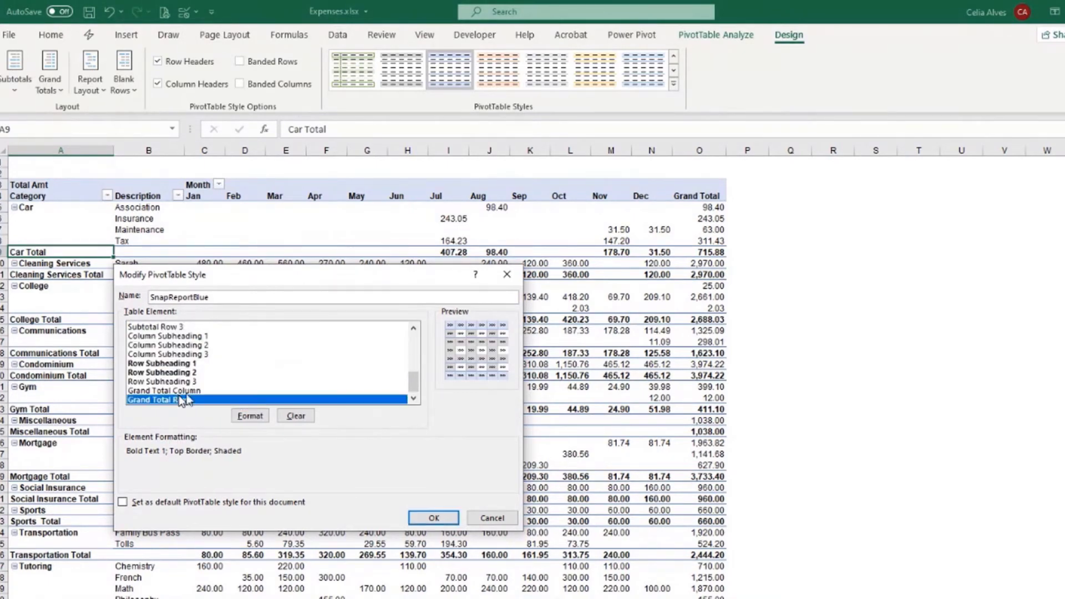
Step: Set SnapReportBlue's Grand Total Row text to dark red bold italic
left_click(250, 415)
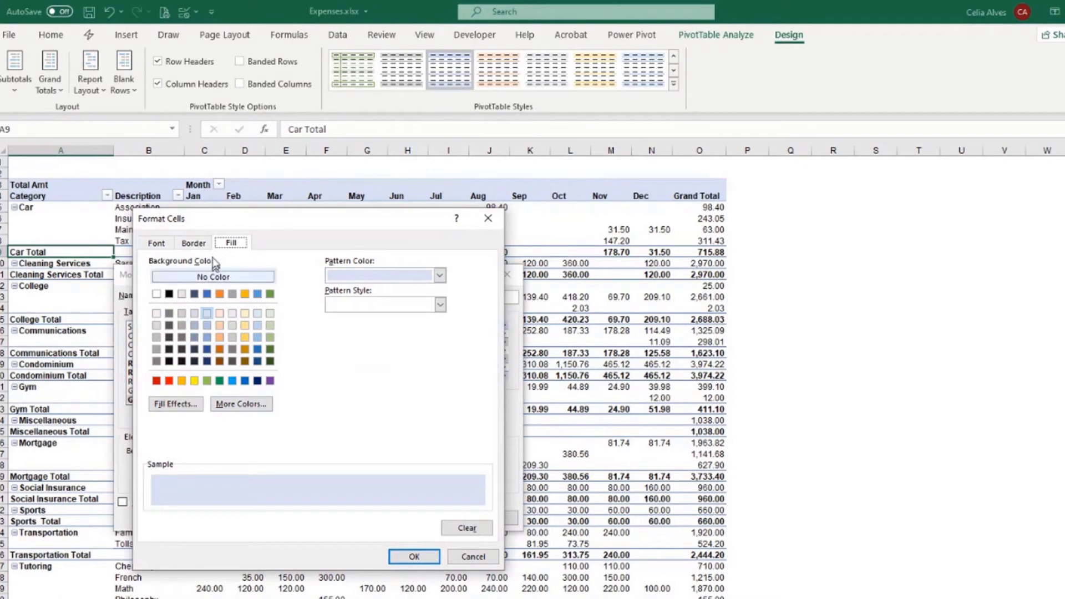
left_click(156, 243)
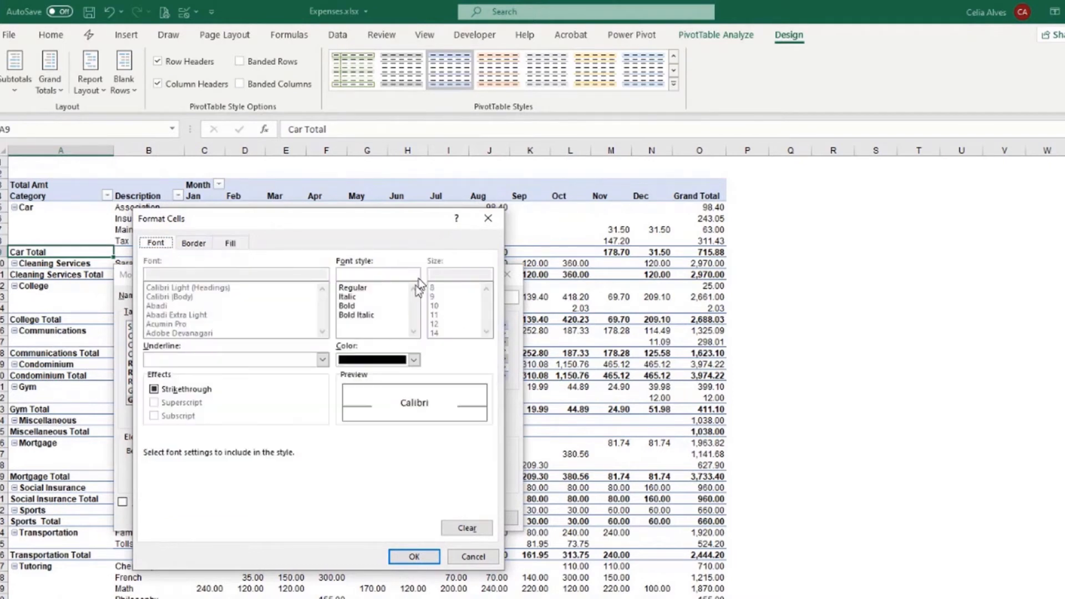
left_click(379, 359)
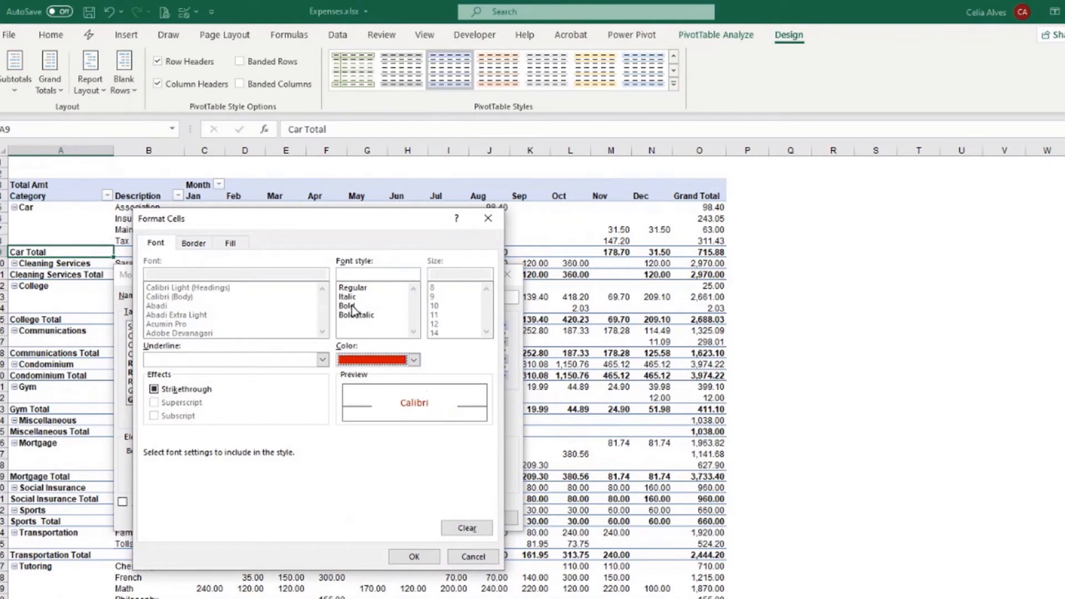
left_click(357, 315)
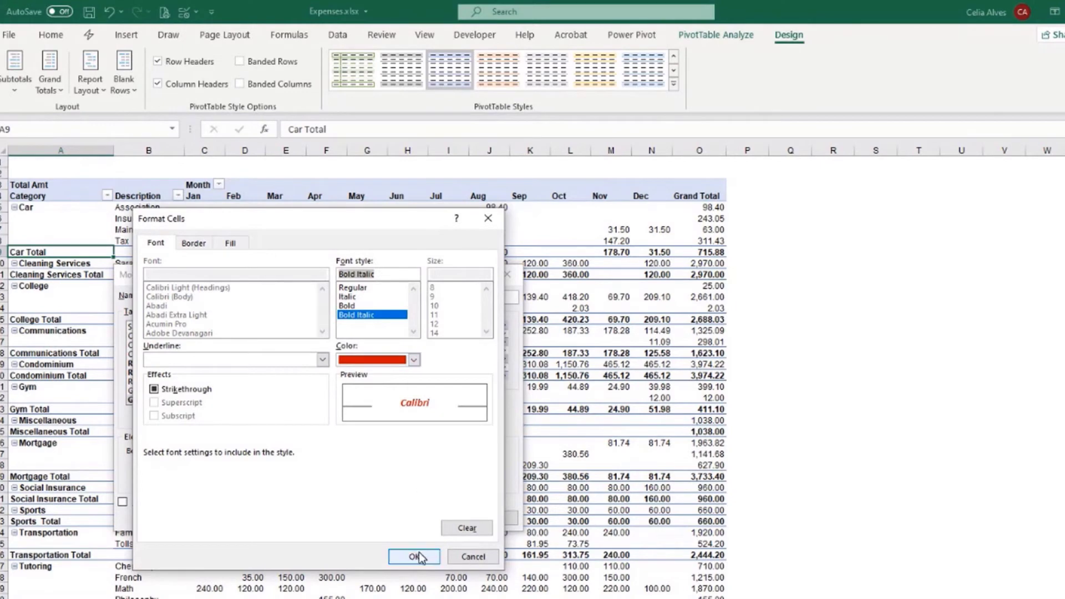
left_click(414, 557)
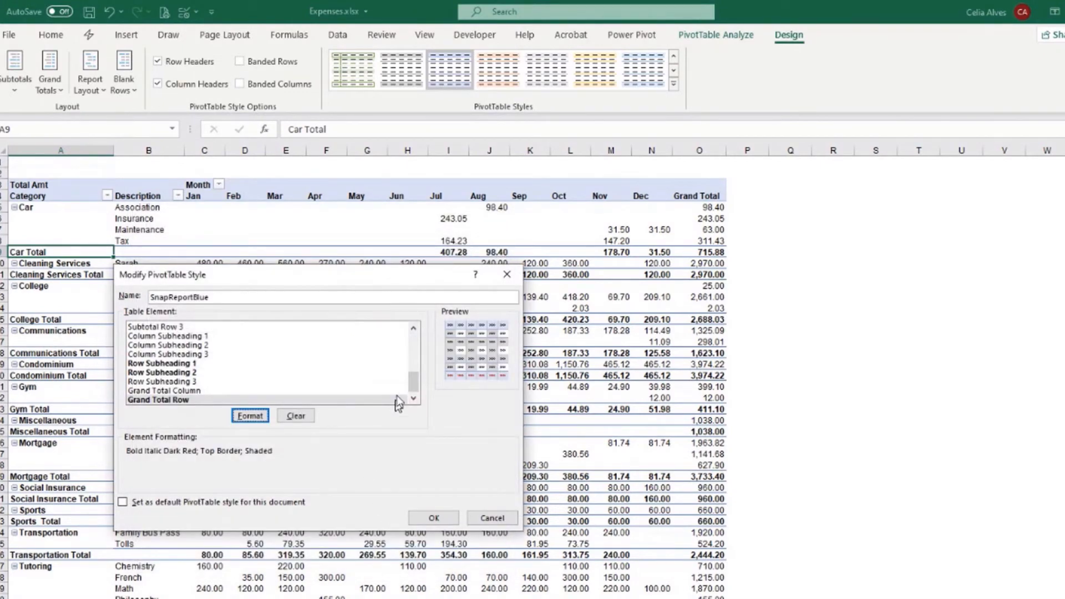
mouse_move(699, 345)
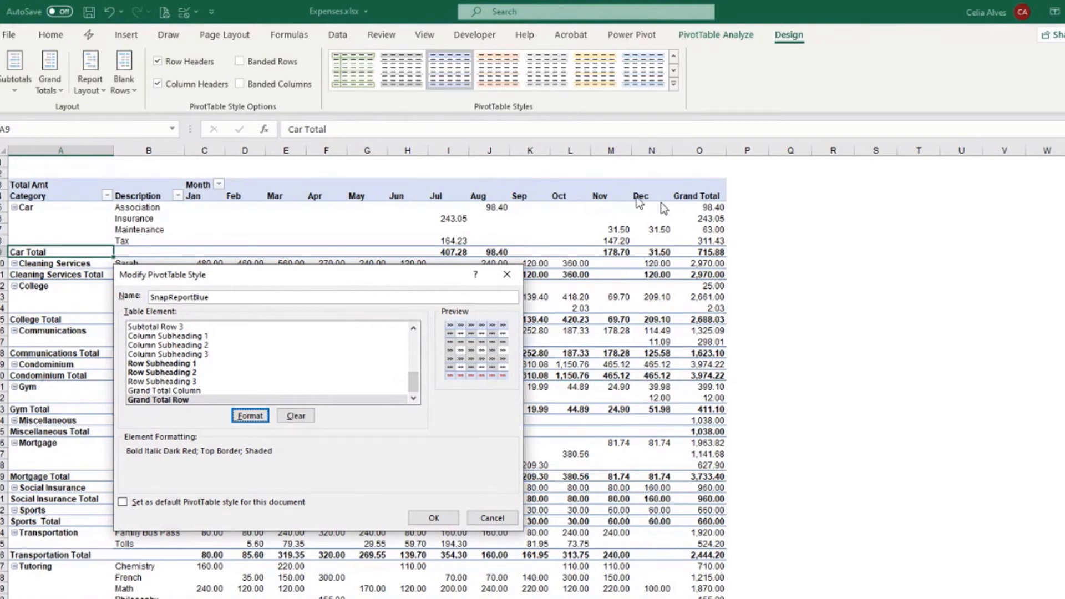
mouse_move(594, 435)
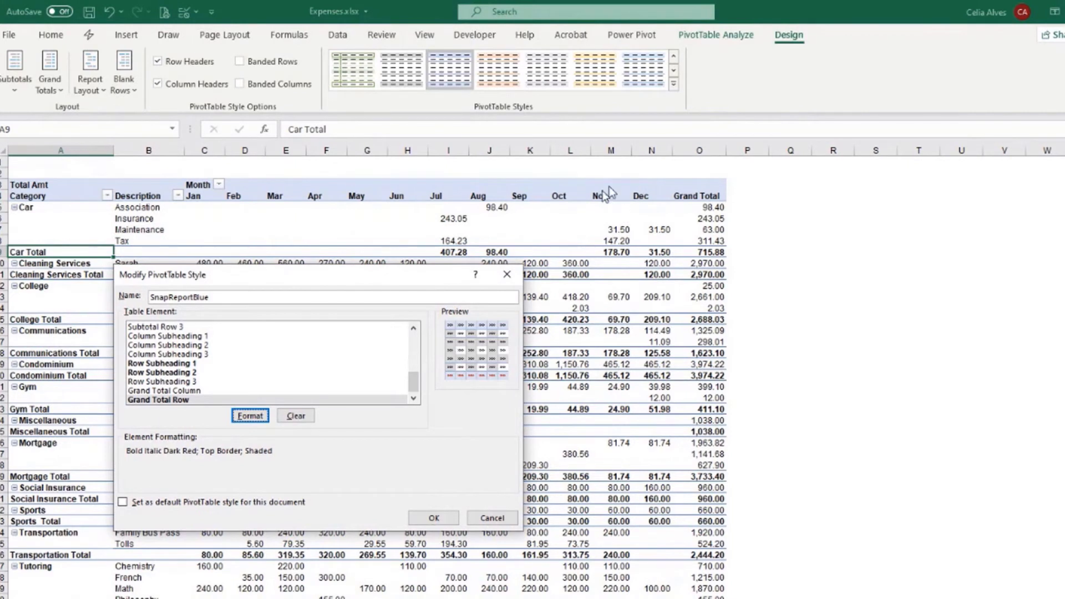
mouse_move(412, 385)
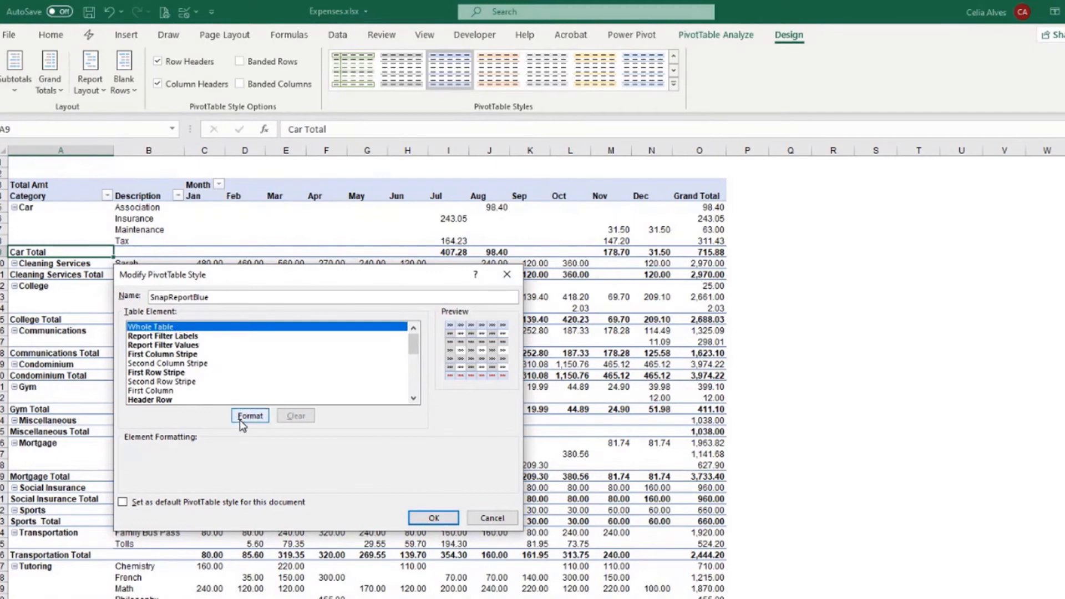
Step: Give SnapReportBlue's Whole Table blue outline and inside vertical borders
left_click(249, 415)
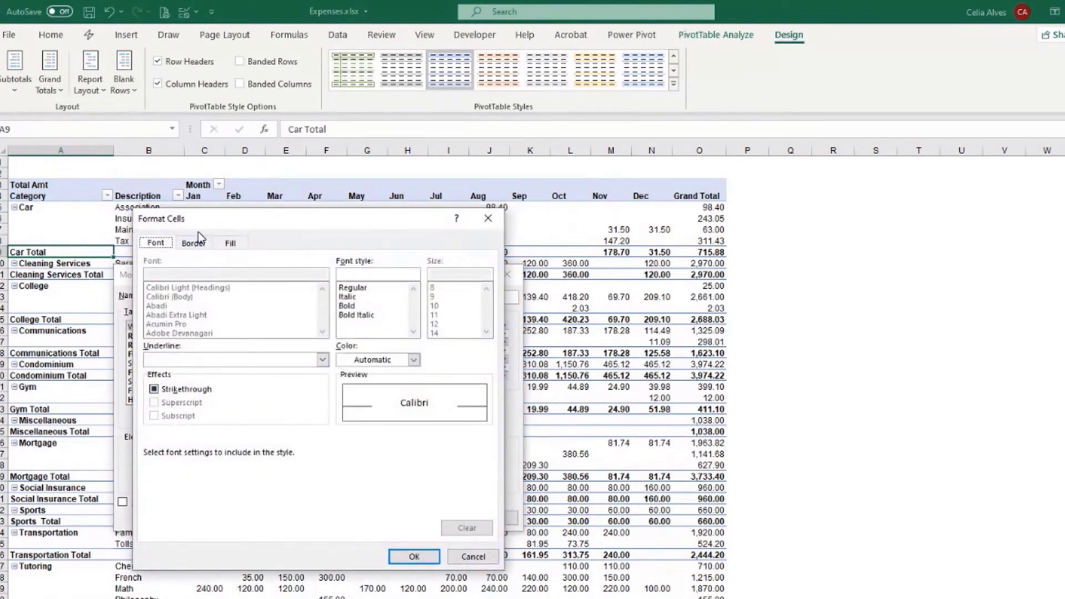
left_click(193, 243)
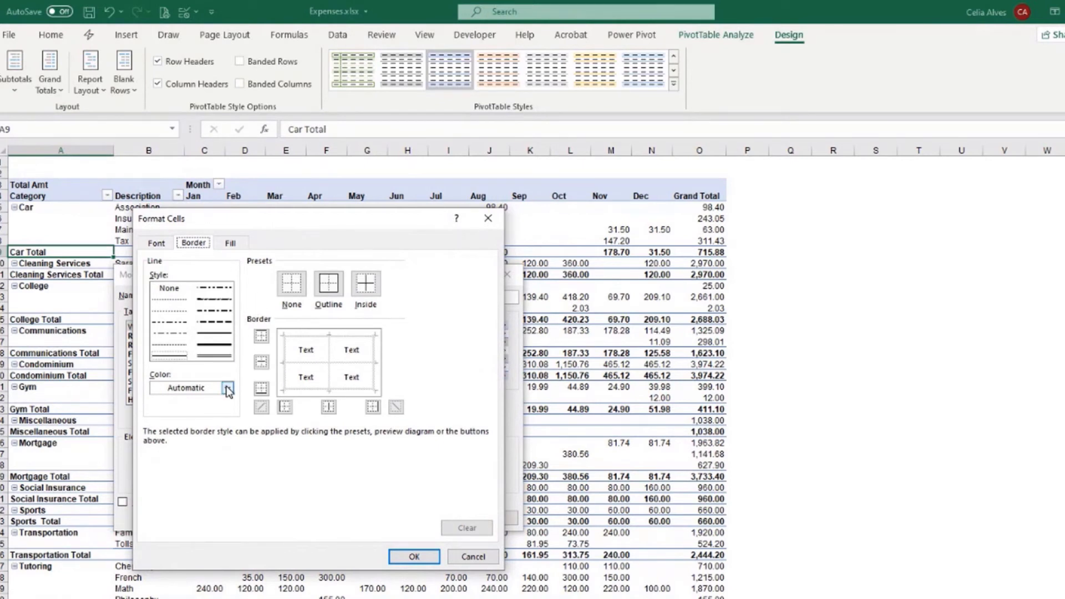
left_click(228, 388)
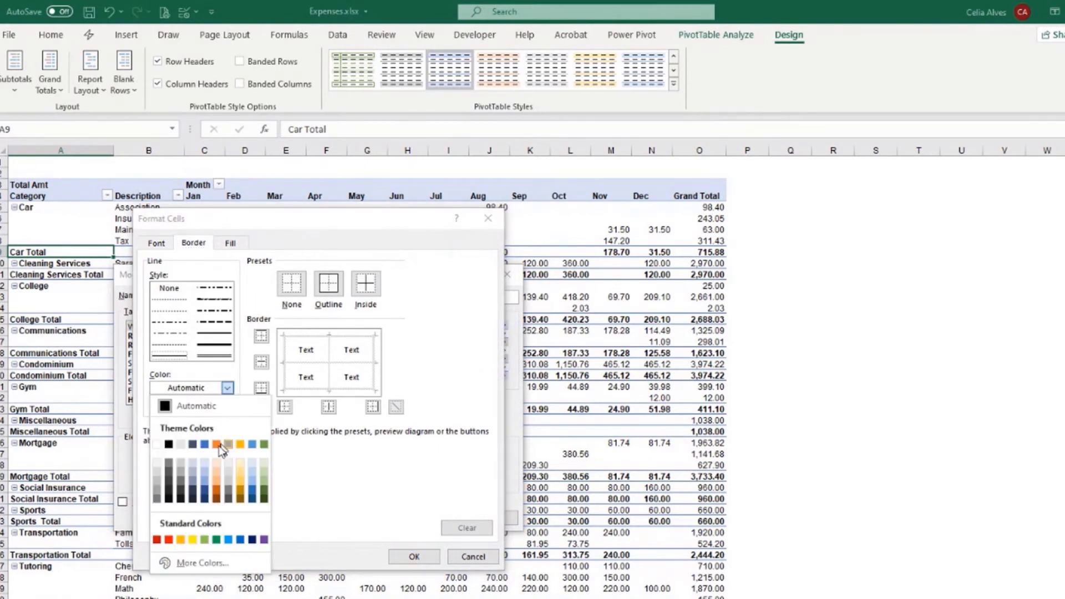
left_click(219, 444)
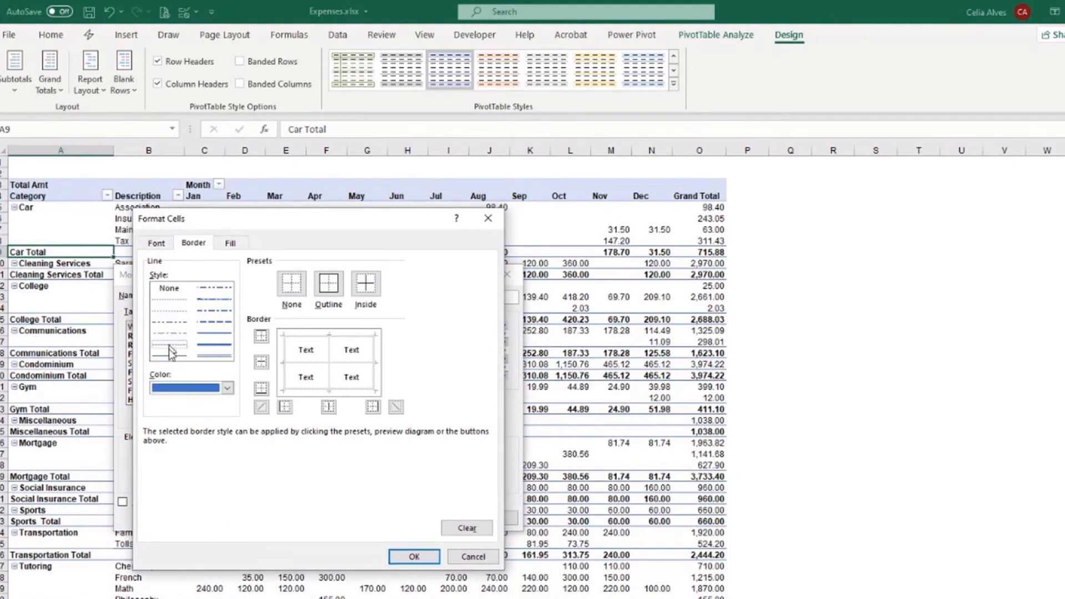
mouse_move(333, 350)
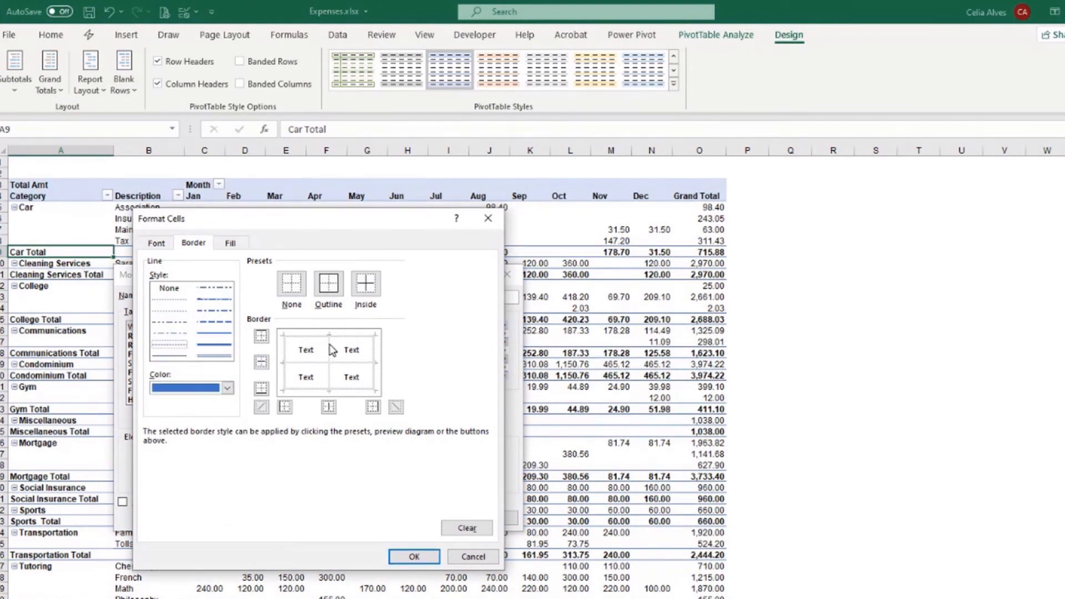
left_click(328, 407)
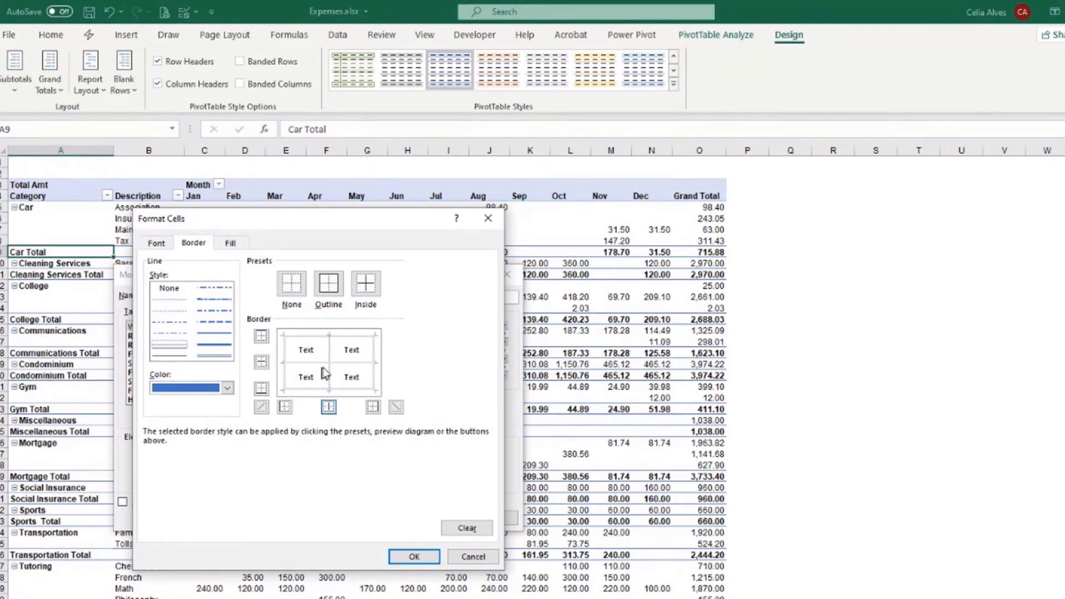
mouse_move(333, 356)
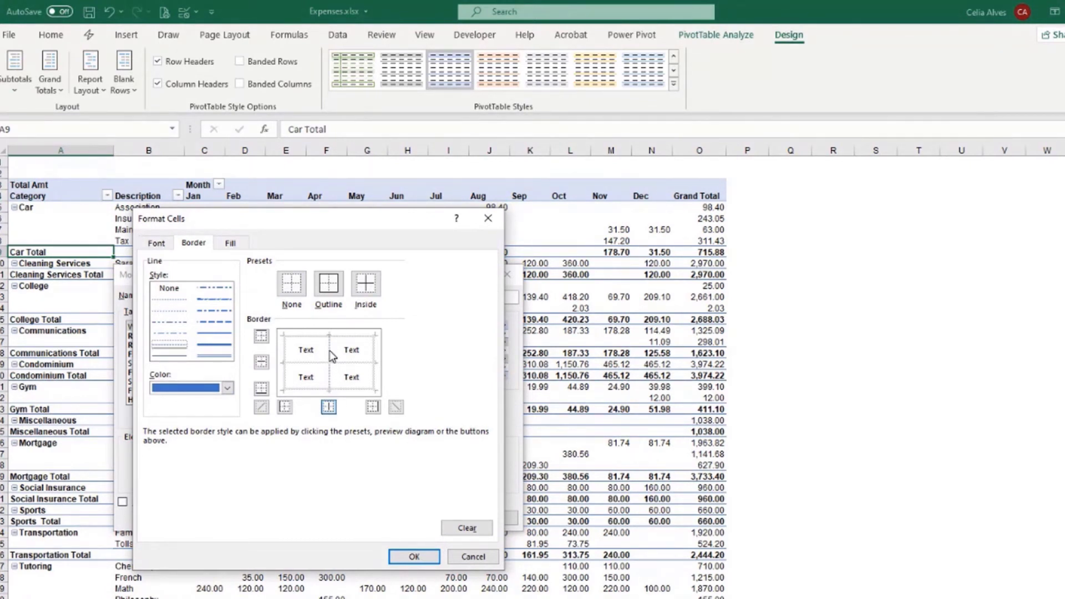
mouse_move(187, 378)
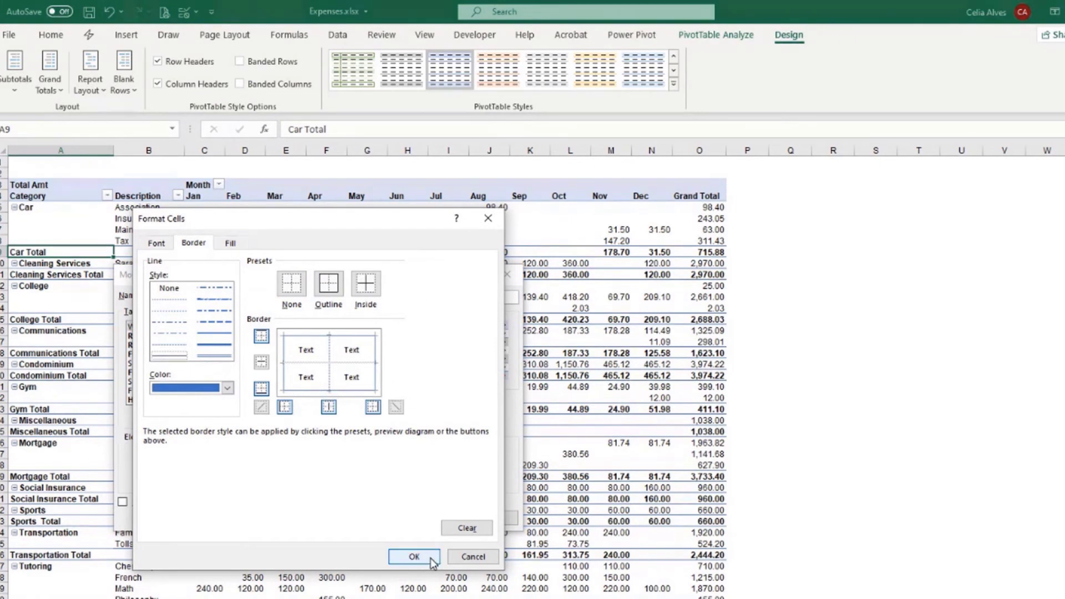
left_click(414, 557)
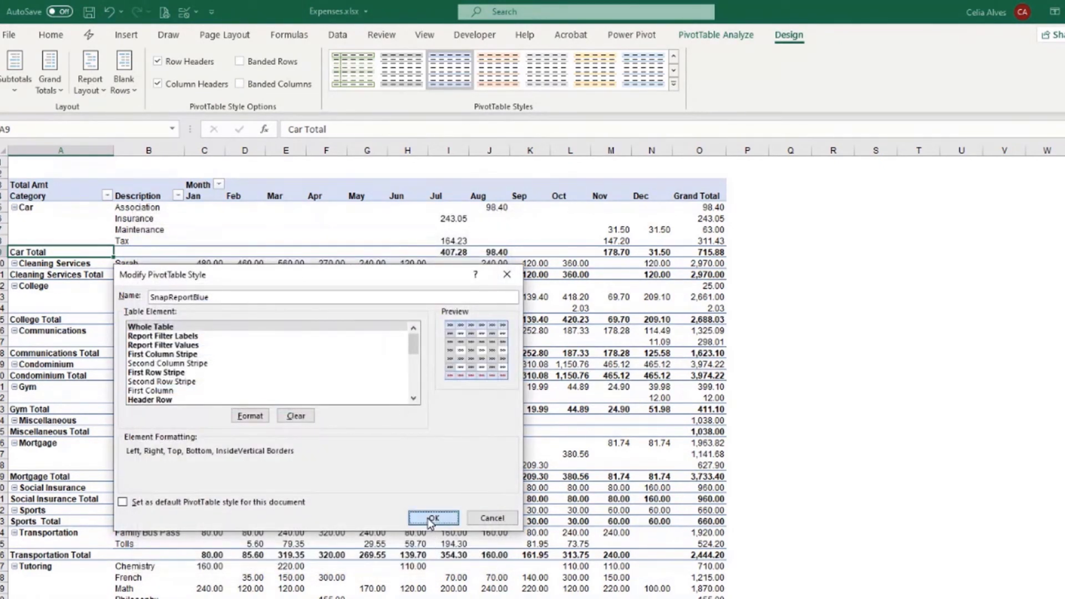
Step: Save SnapReportBlue and apply it to the expenses pivot table from the Custom styles
left_click(434, 517)
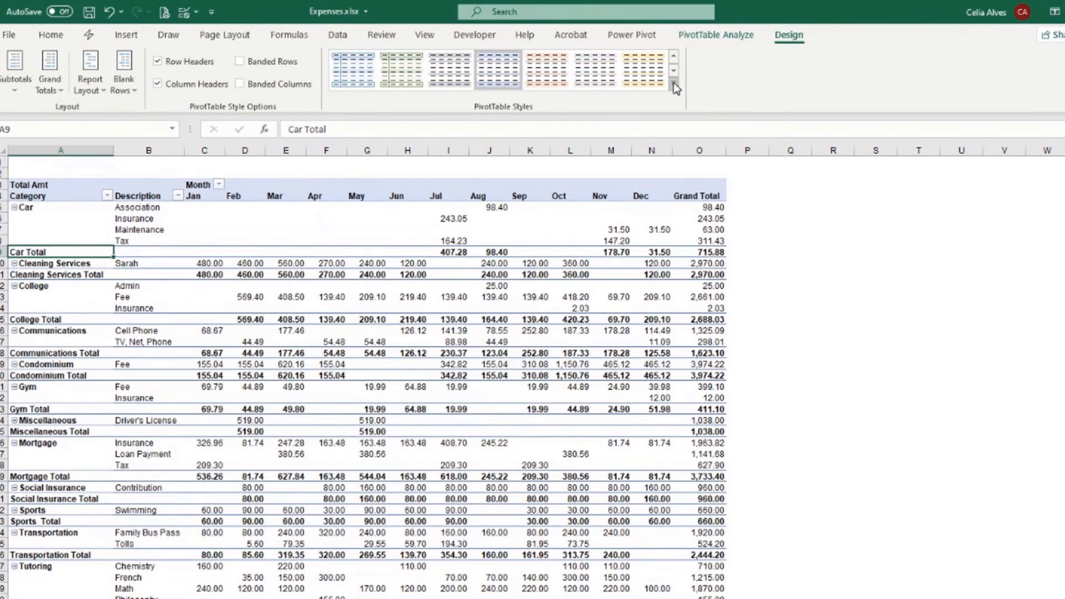
left_click(675, 87)
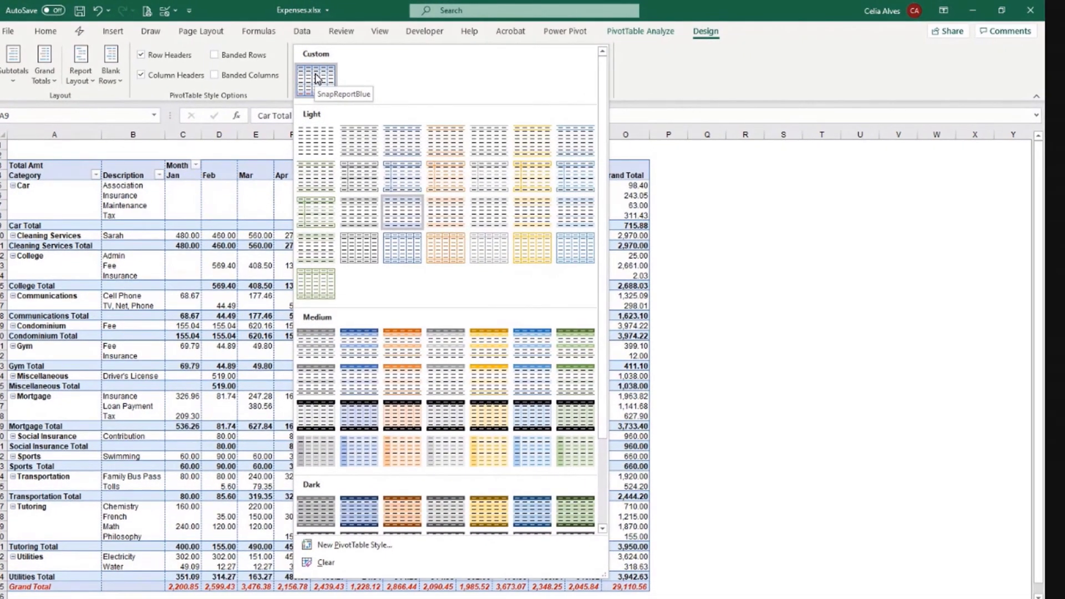
left_click(314, 73)
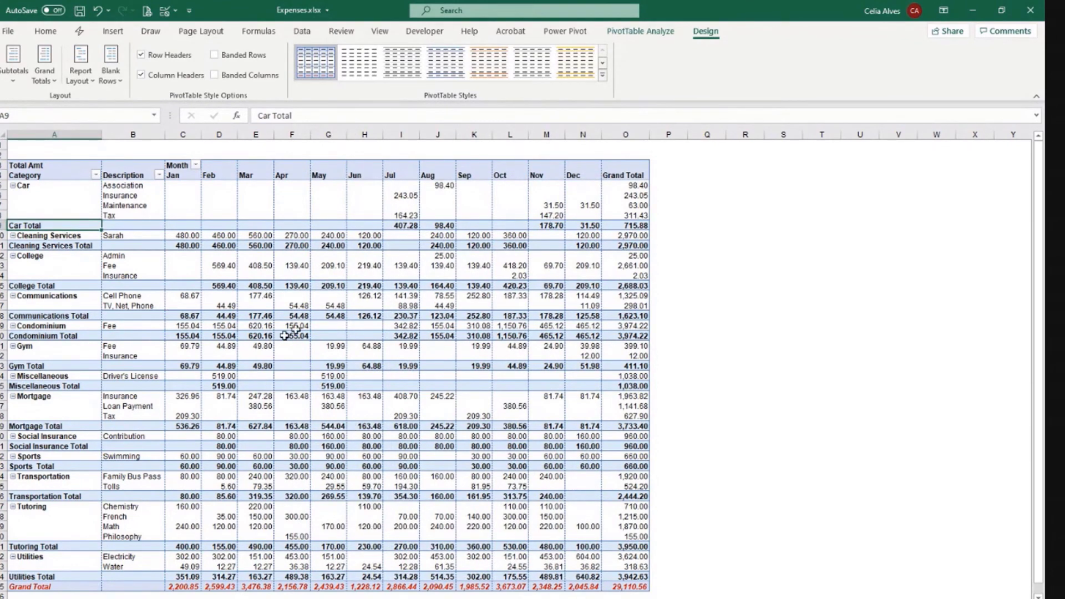
mouse_move(321, 301)
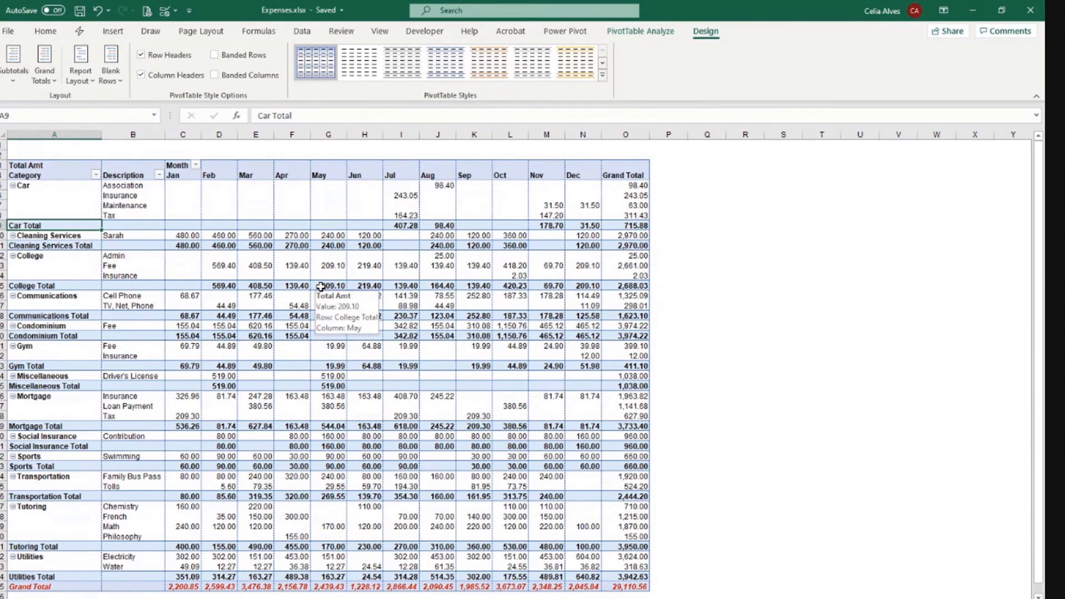
mouse_move(363, 352)
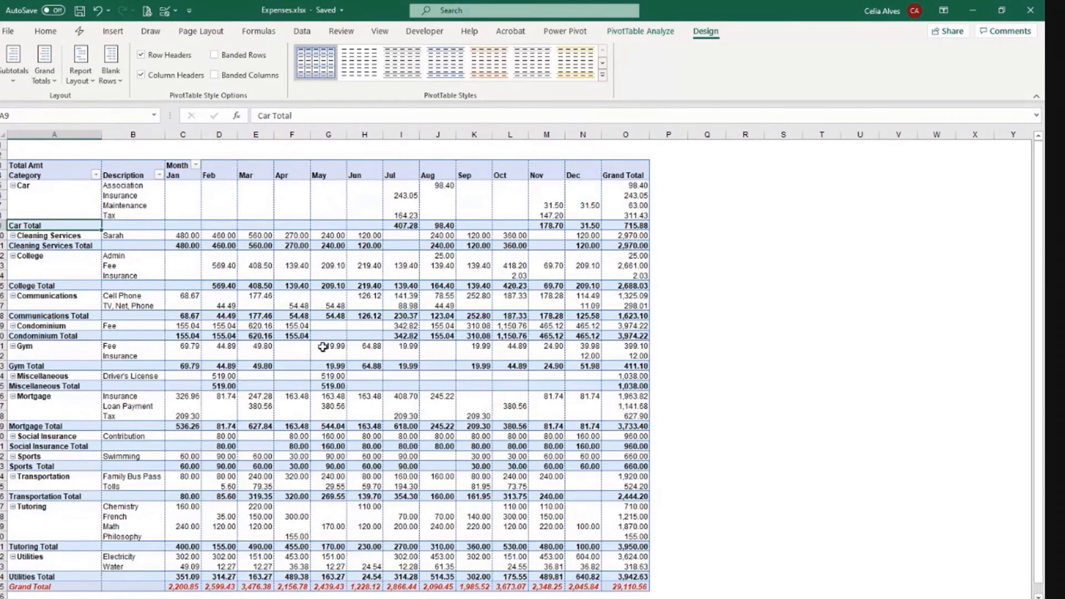
mouse_move(328, 346)
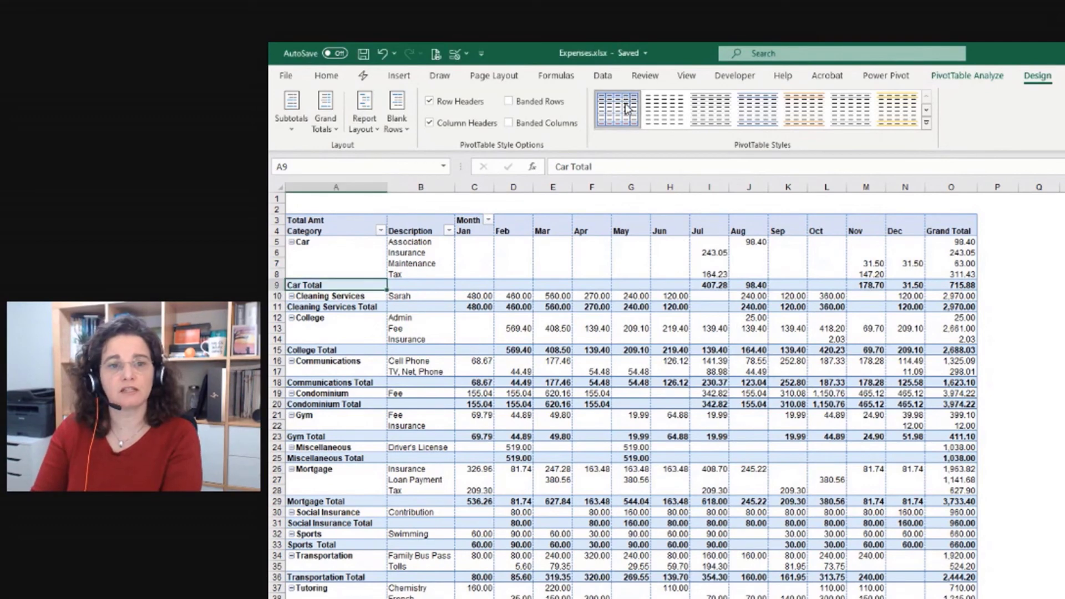
Step: Bring up the management options for the SnapReportBlue style in the PivotTable Styles gallery
right_click(615, 108)
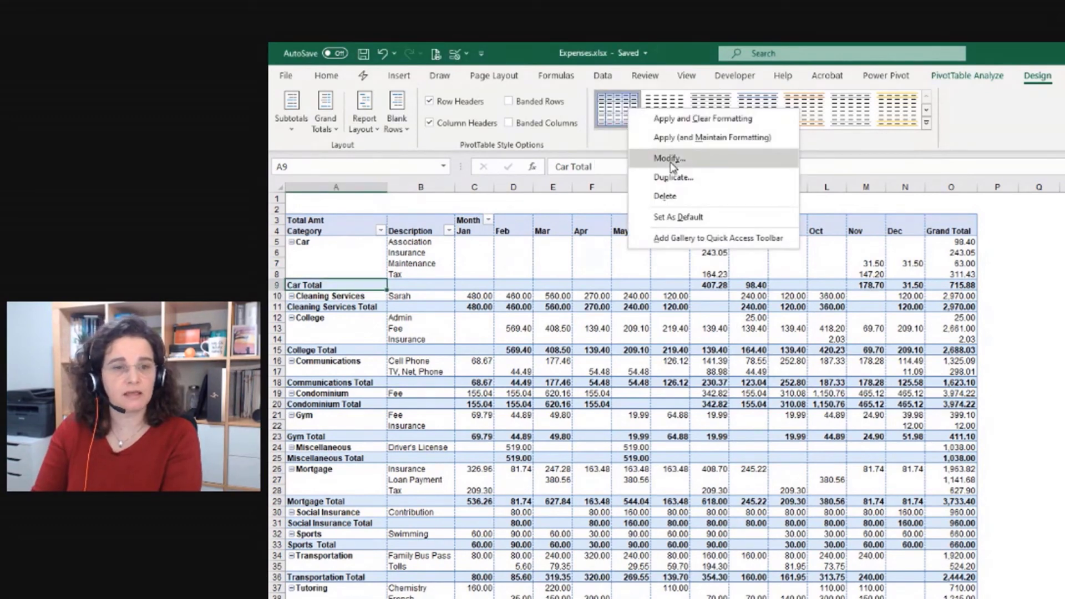